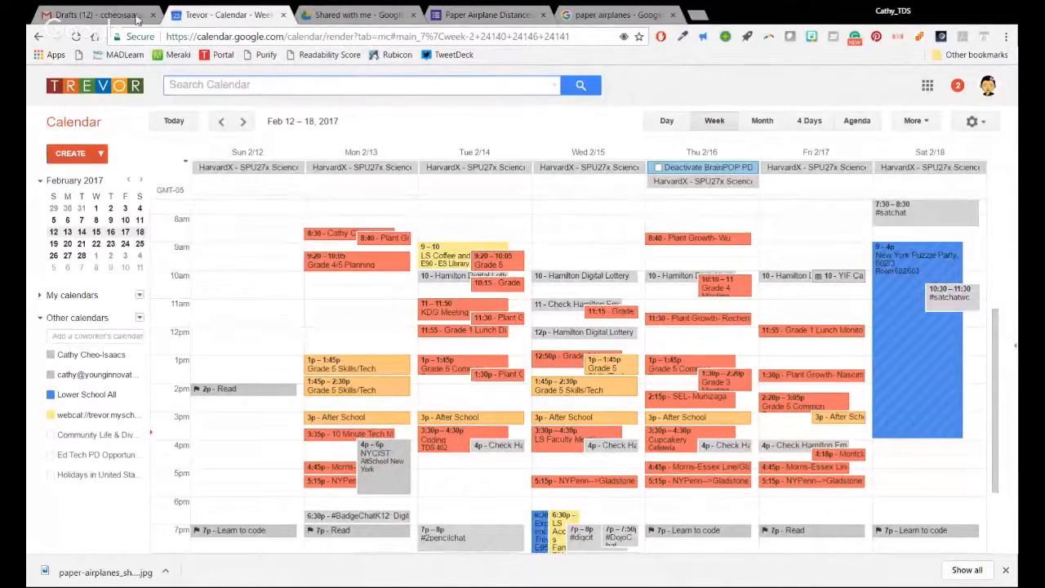
# Switch to the browser tab holding the 'Multi-Digit / Partial Product / Diamond / Sheet 1' document
pyautogui.click(355, 15)
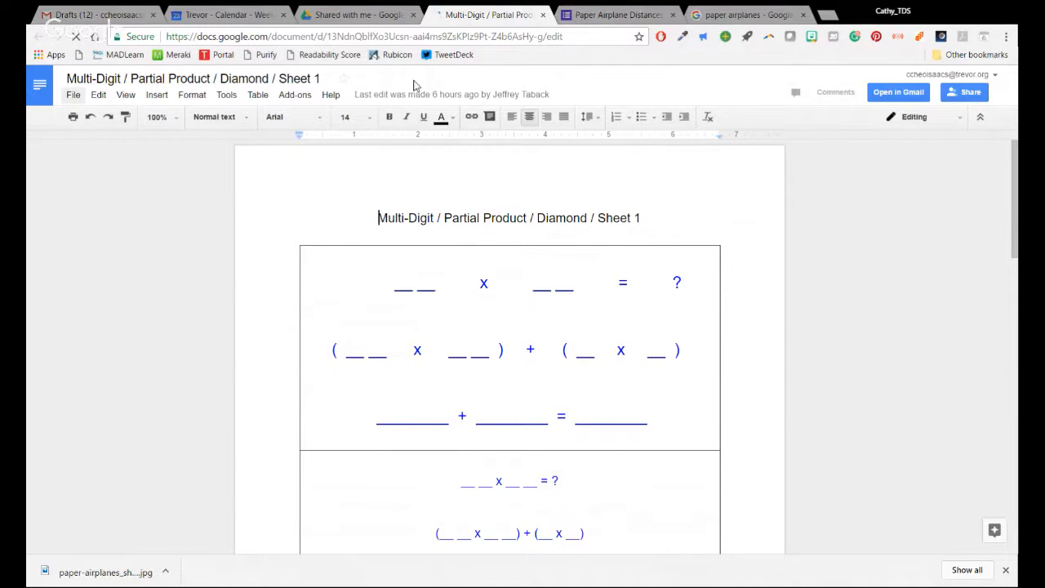
# Make a copy of the worksheet in My Drive, keeping the default 'Copy of…' name
pyautogui.click(72, 94)
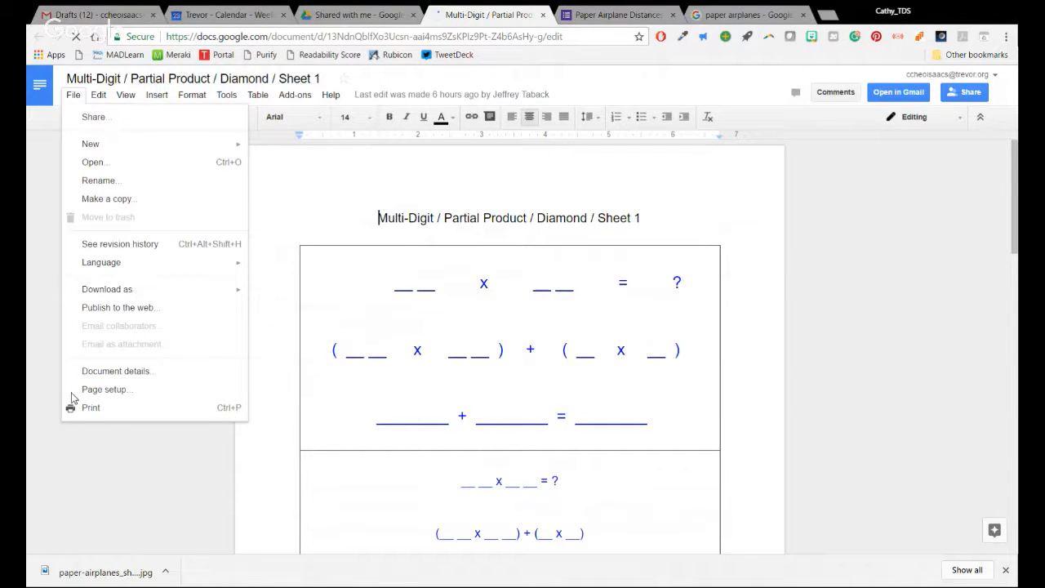
pyautogui.click(73, 94)
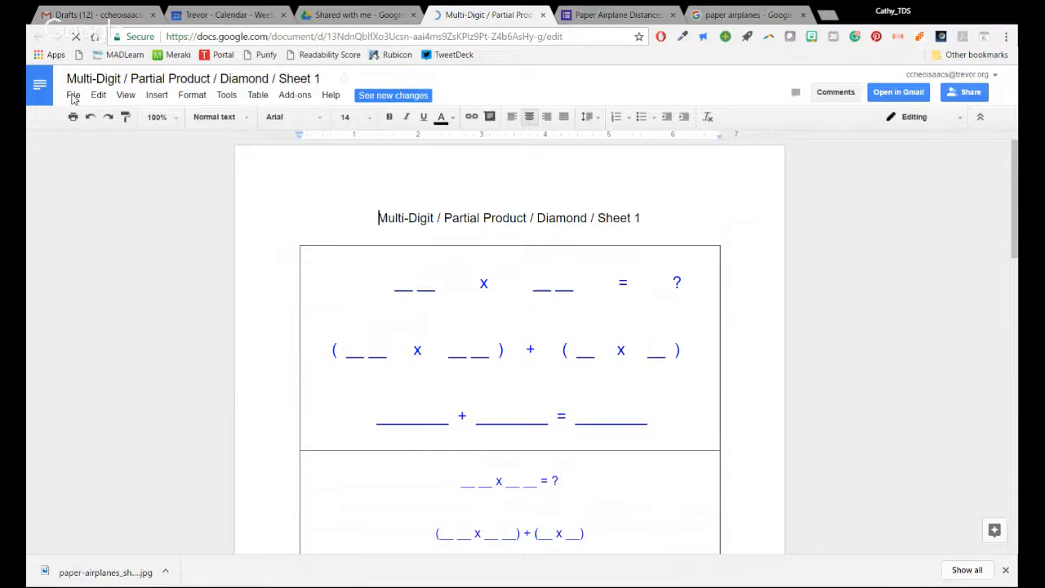
pyautogui.click(72, 95)
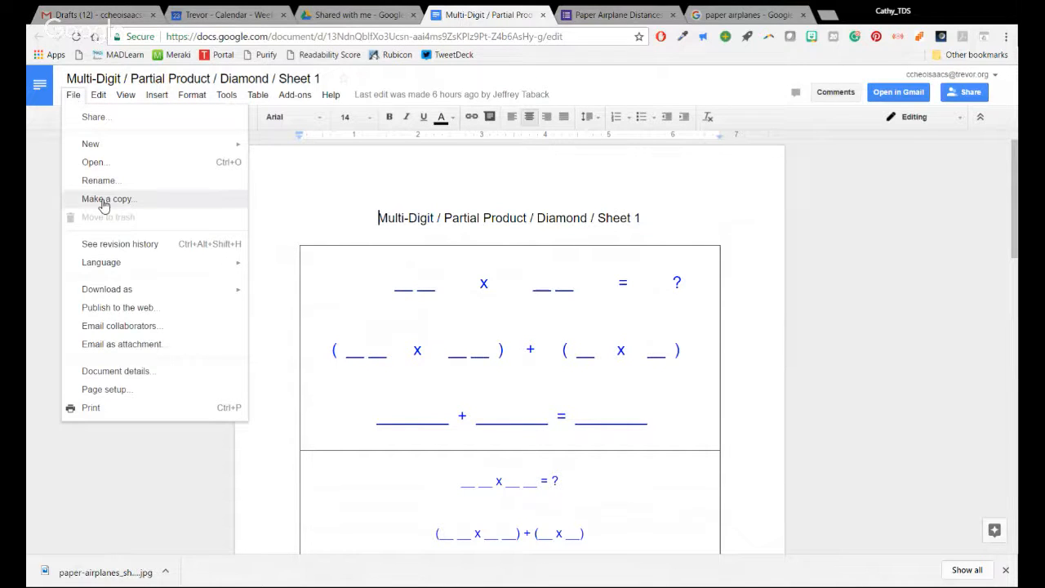
pyautogui.click(107, 198)
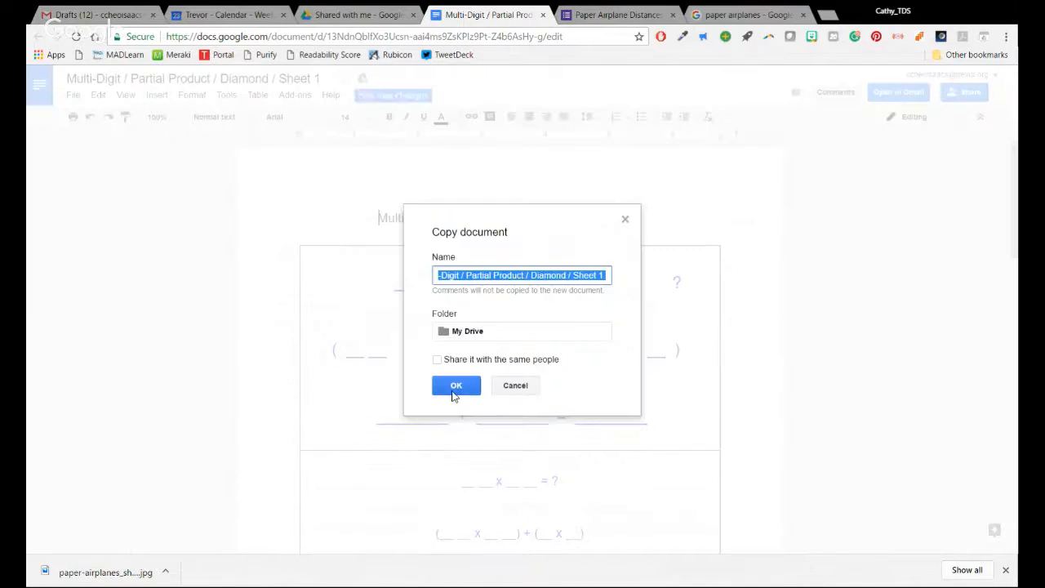
pyautogui.click(455, 384)
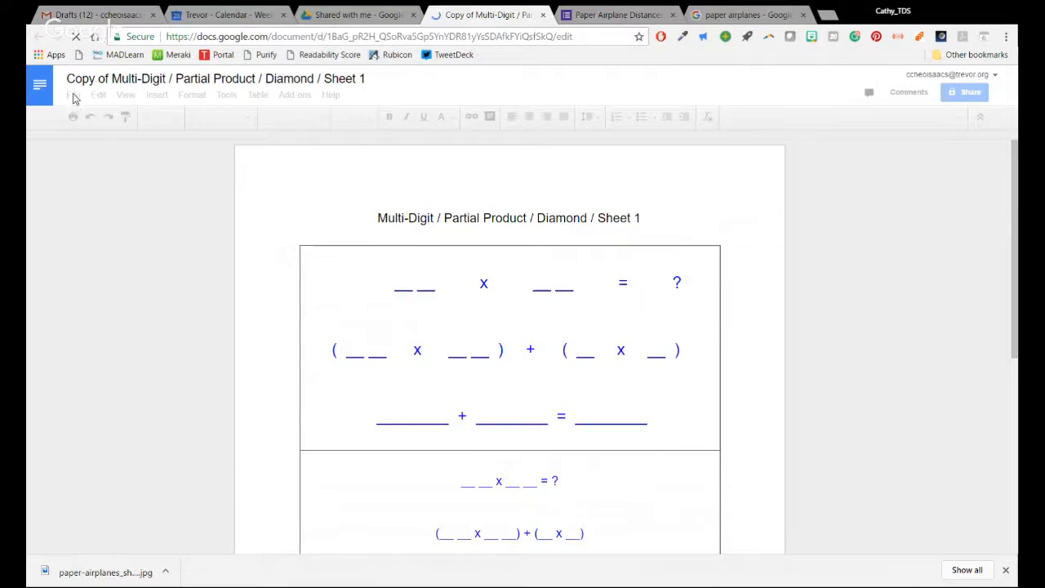
# Place the cursor at the end of the title line and open the Insert menu
pyautogui.click(73, 95)
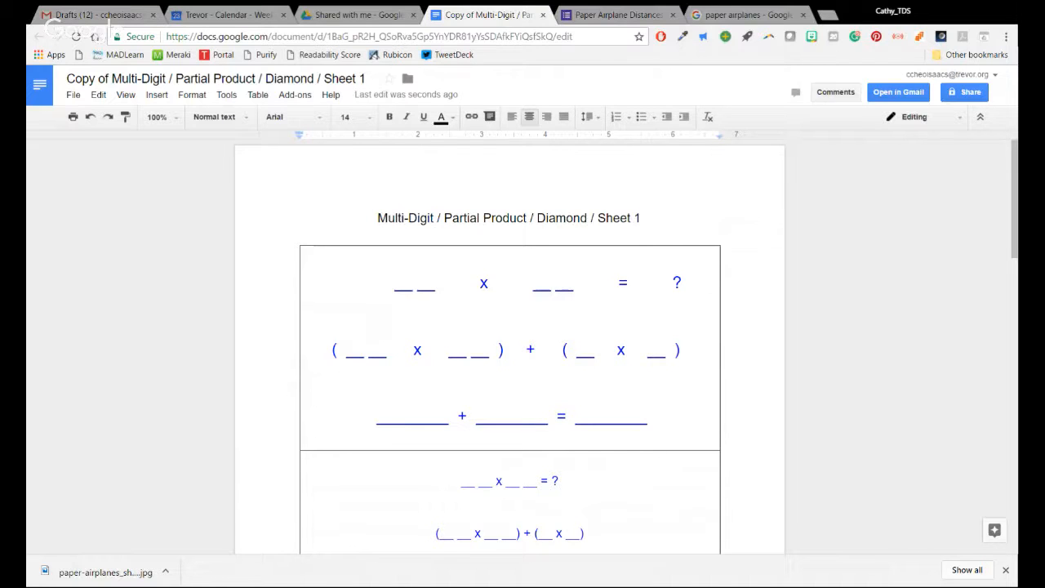
pyautogui.moveTo(805, 376)
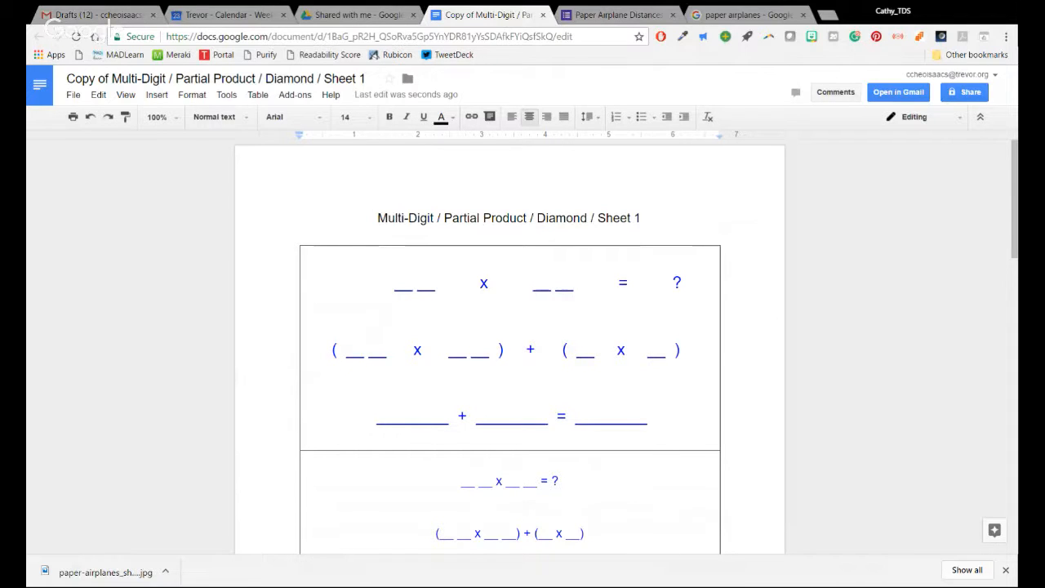
pyautogui.click(155, 94)
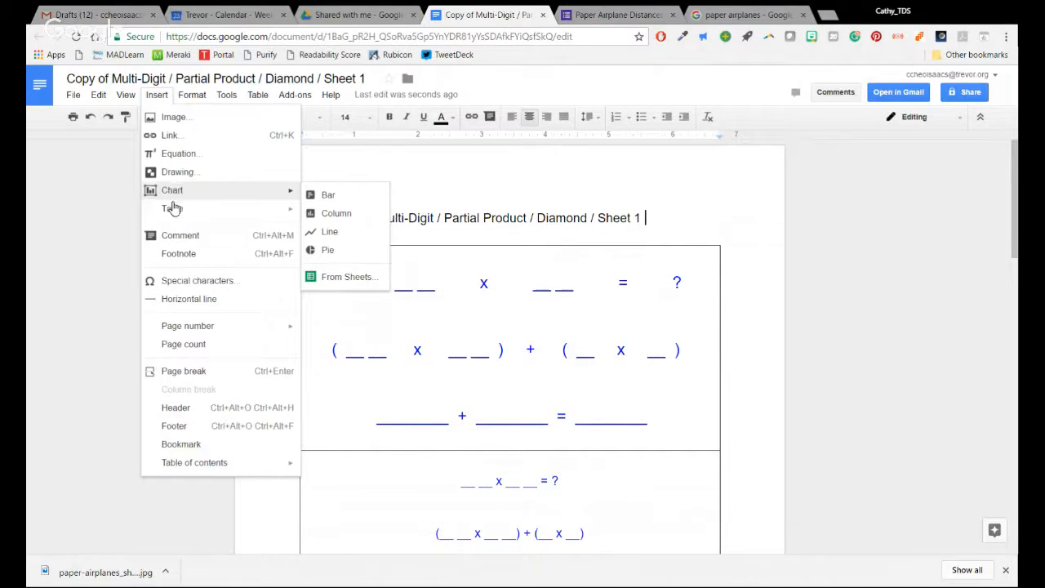
pyautogui.moveTo(196, 280)
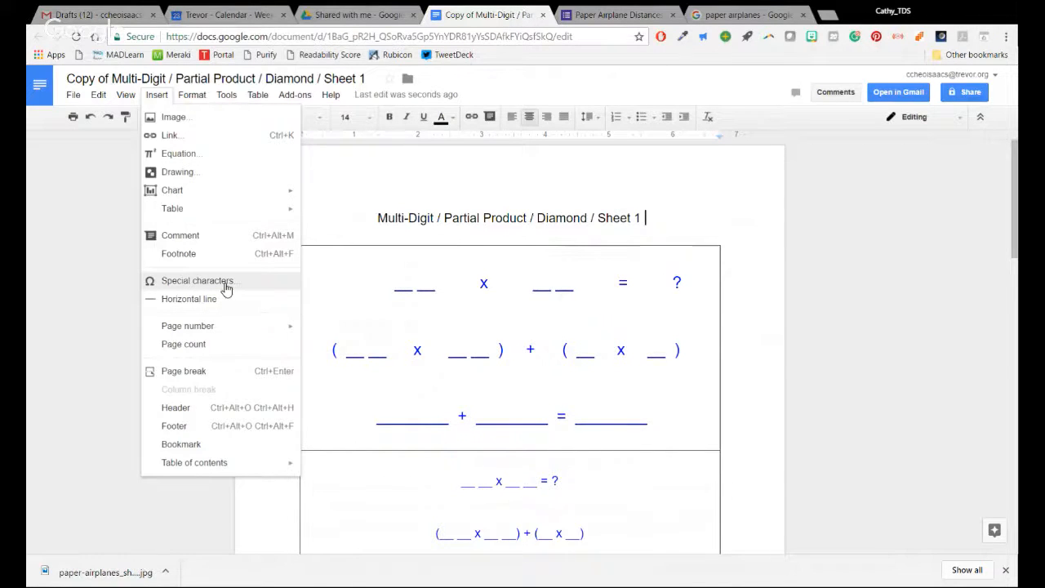
# Insert a °C symbol and an arrow symbol after the title using Special characters search
pyautogui.click(197, 280)
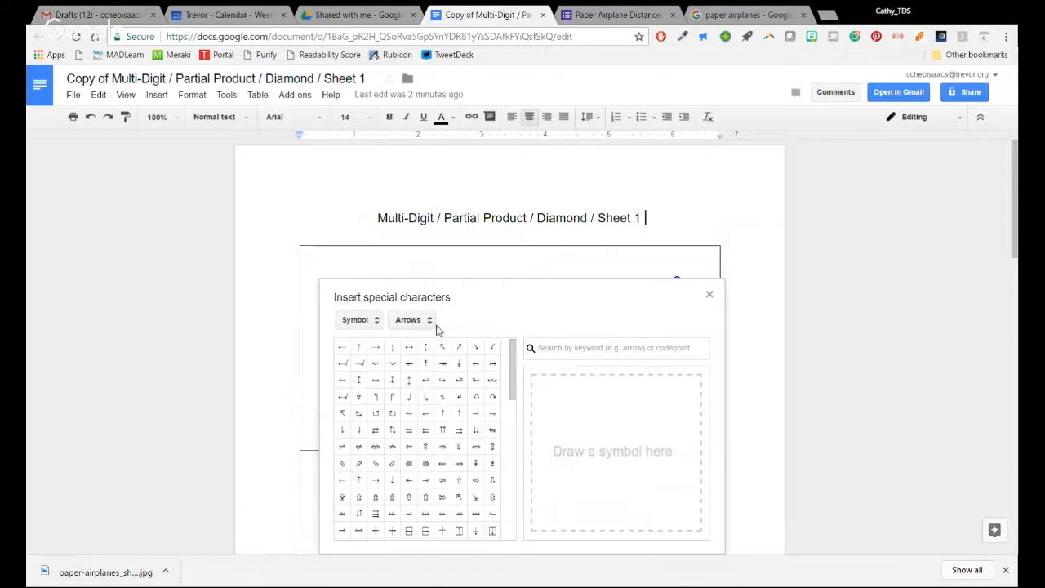
pyautogui.moveTo(628, 428)
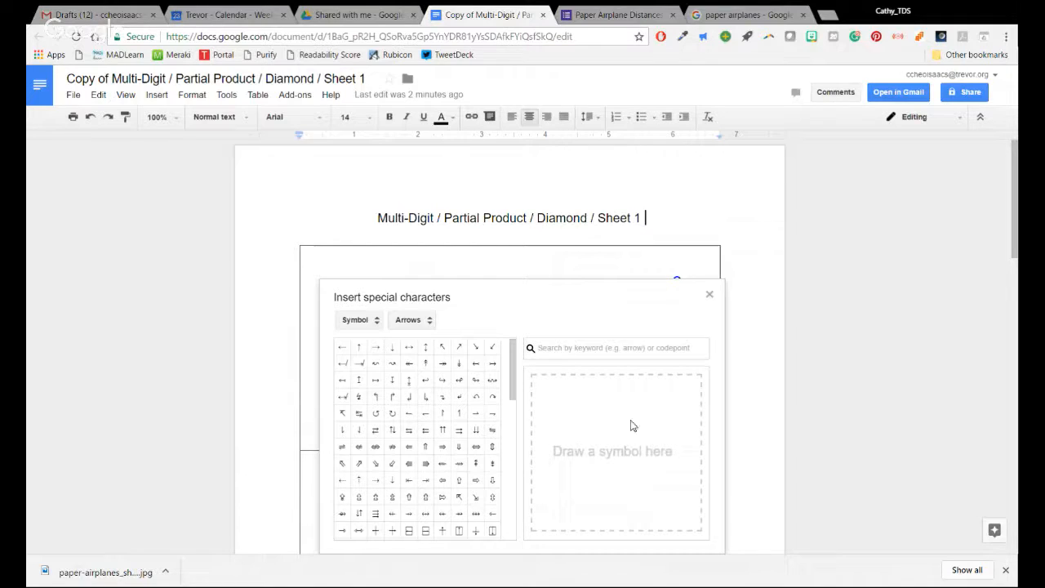
pyautogui.moveTo(620, 400); pyautogui.dragTo(629, 458)
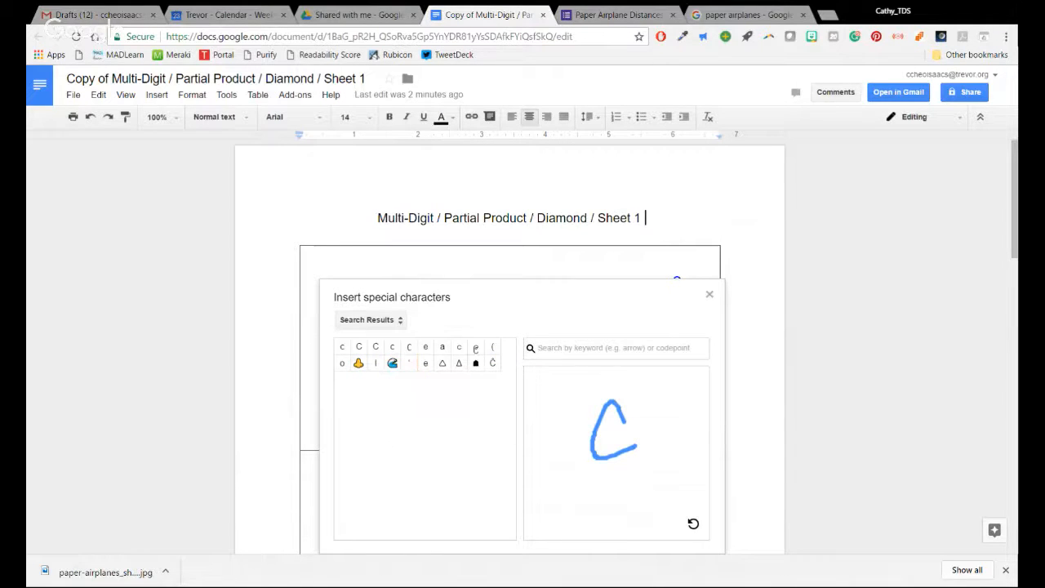
pyautogui.write('celsium')
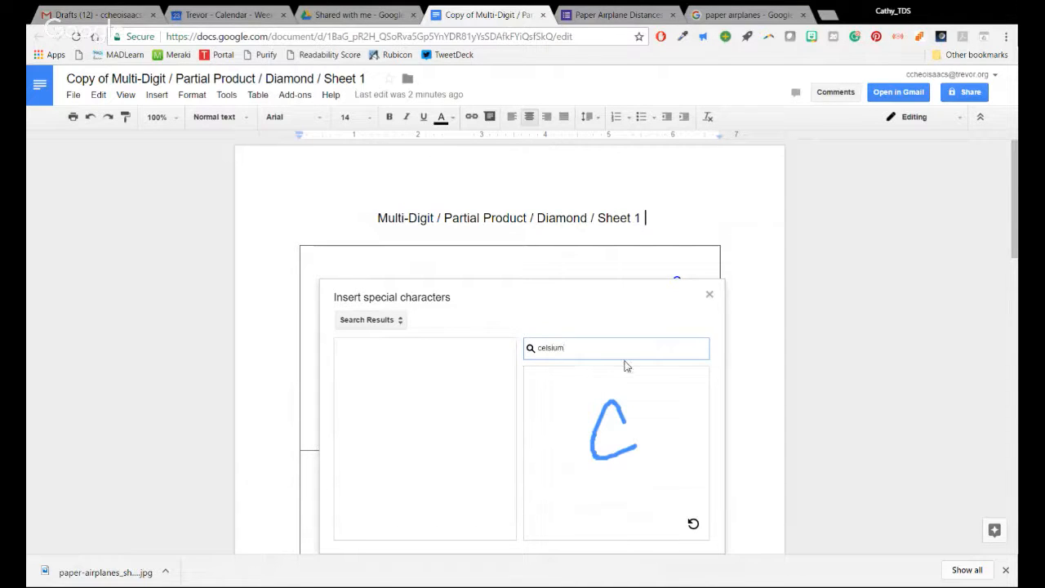
pyautogui.press('backspace')
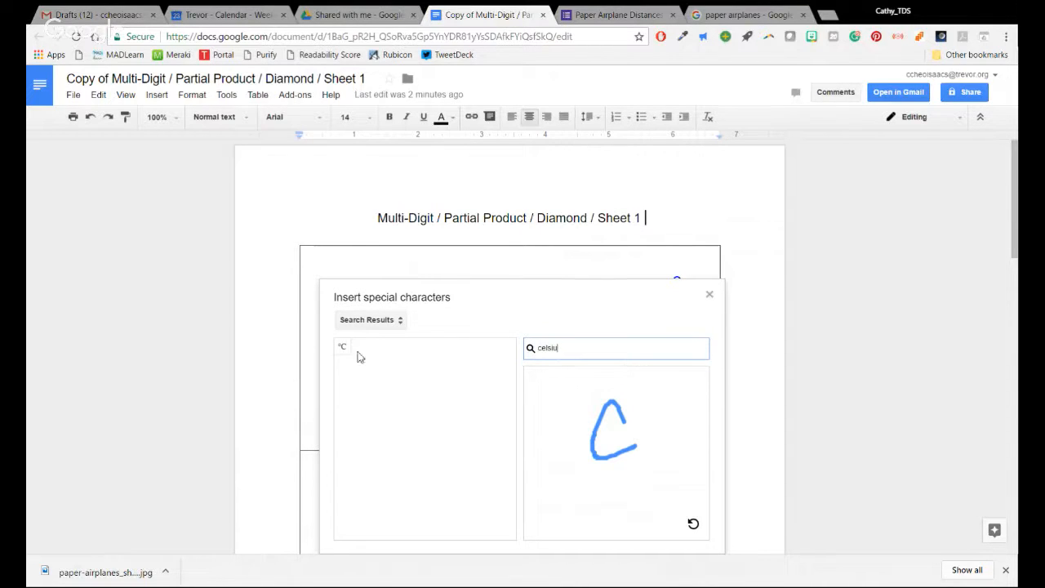
pyautogui.click(343, 346)
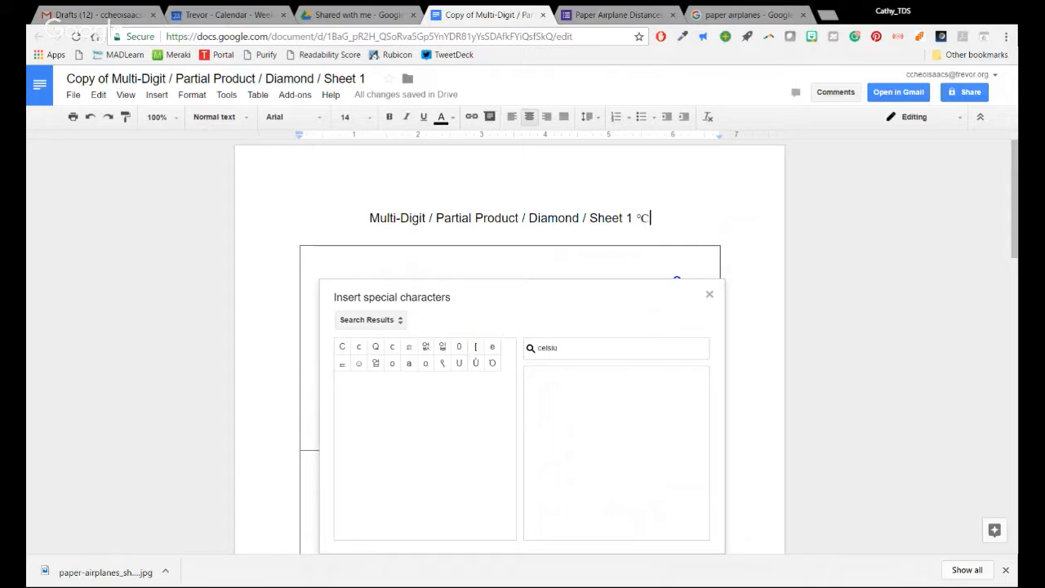
pyautogui.write('arrow')
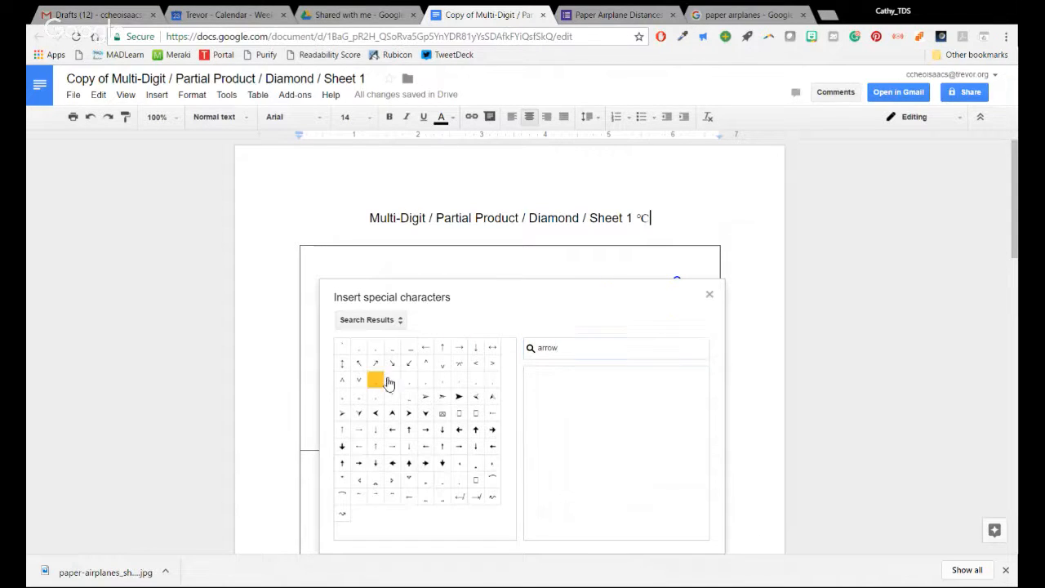
pyautogui.click(375, 379)
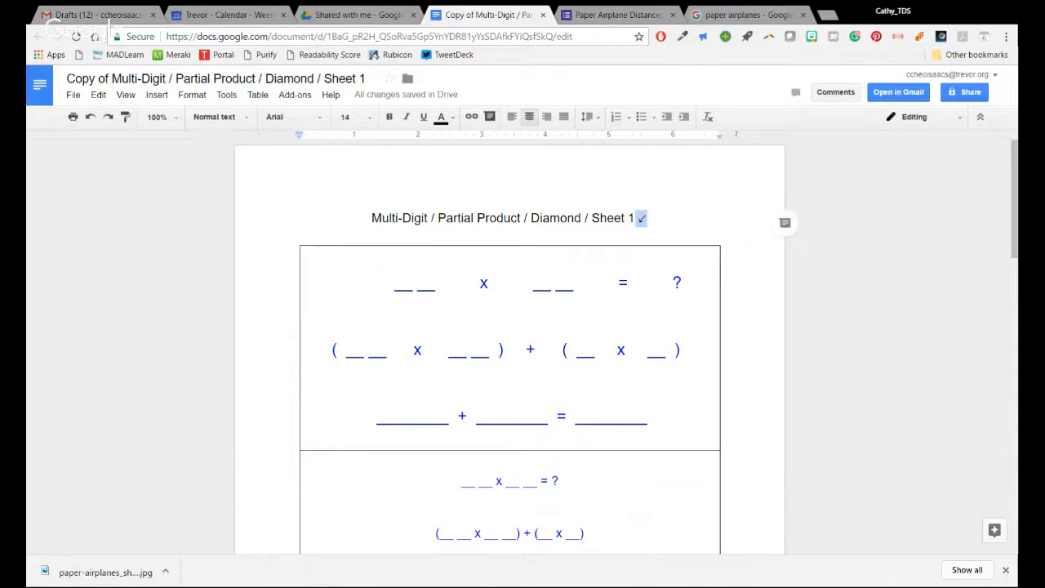
# Open and dismiss the font size dropdown, leaving the title without its arrow symbol
pyautogui.click(349, 117)
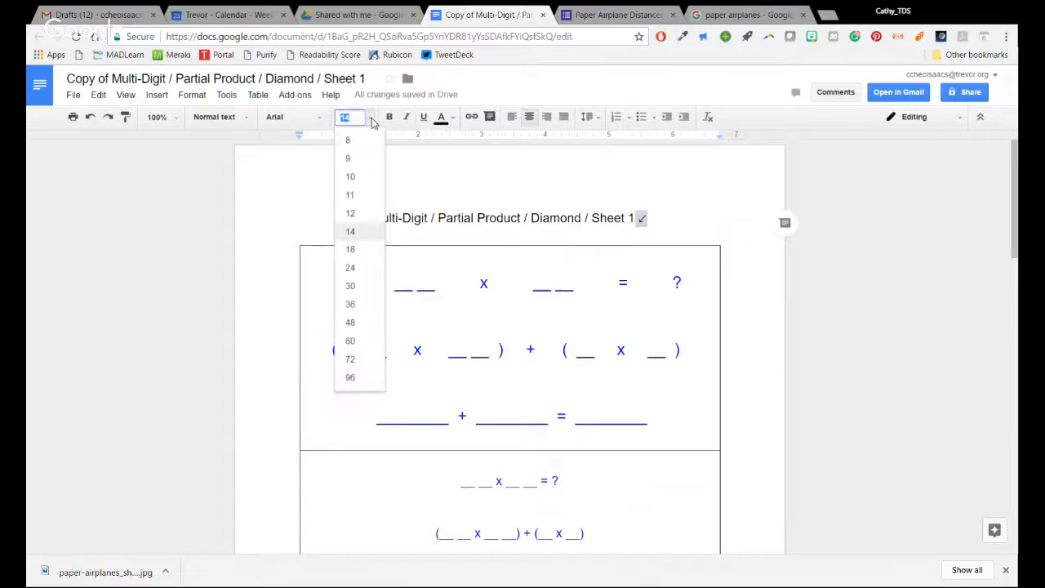
pyautogui.click(349, 359)
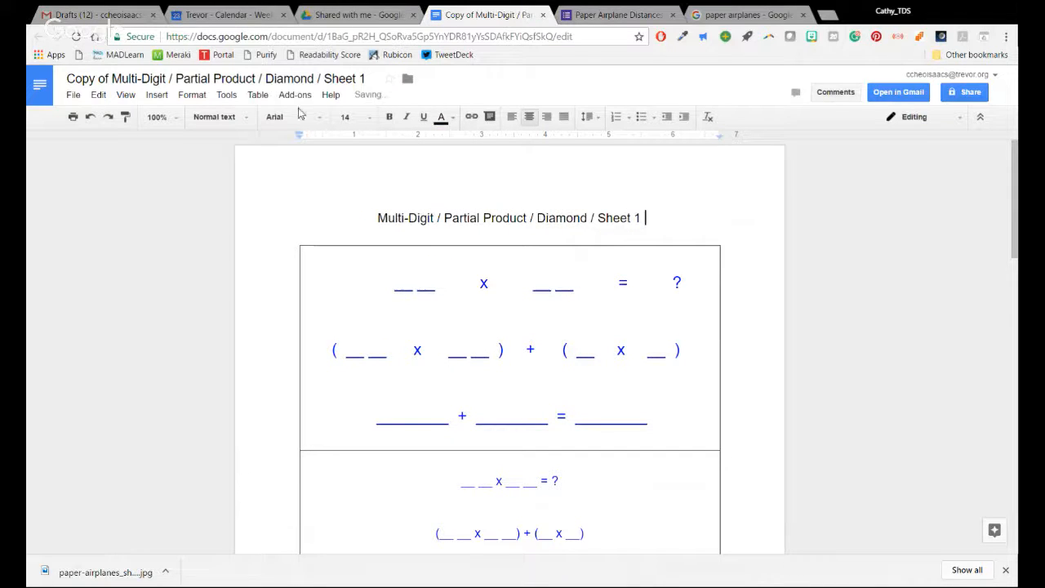
# Draw an arrow shape, rotate it to point diagonally down-left, and save it into the document
pyautogui.click(156, 94)
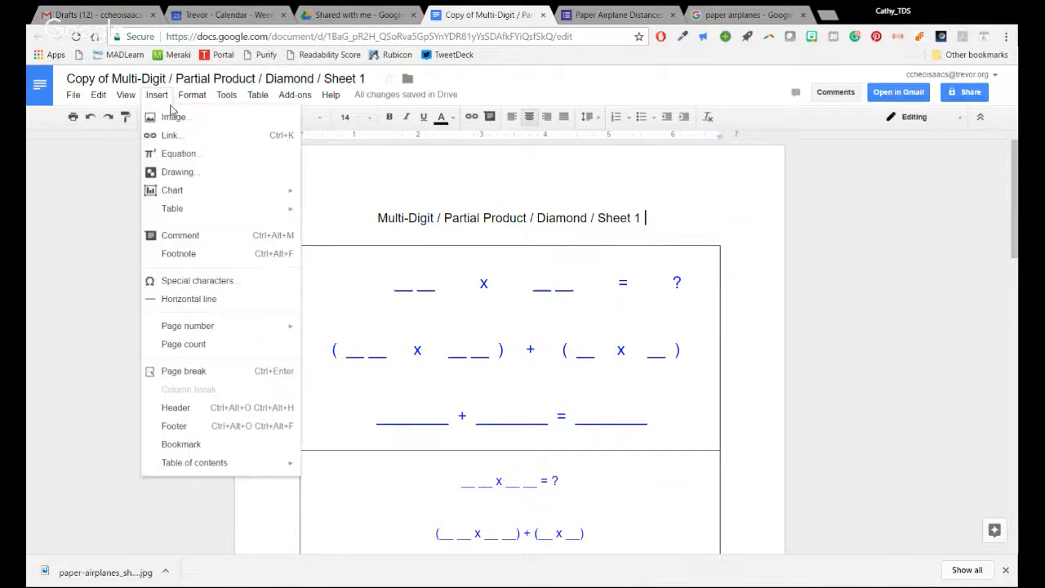
pyautogui.moveTo(178, 172)
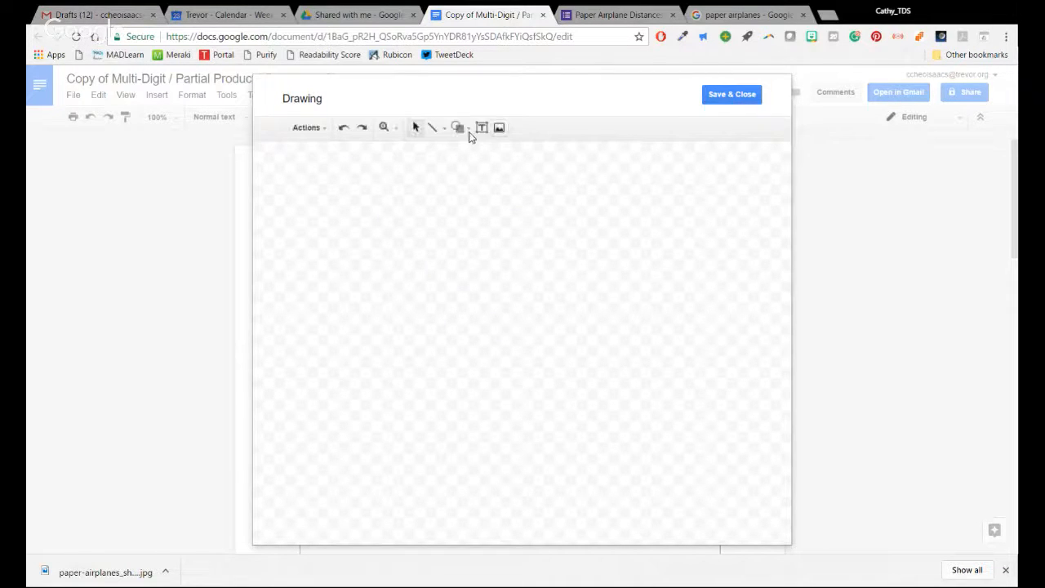
pyautogui.click(459, 127)
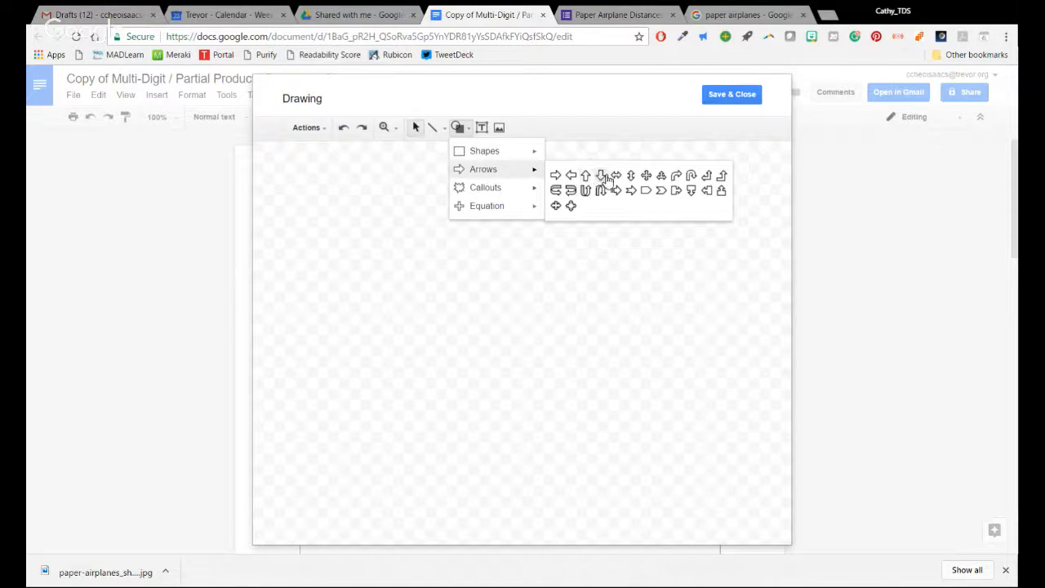
pyautogui.click(585, 175)
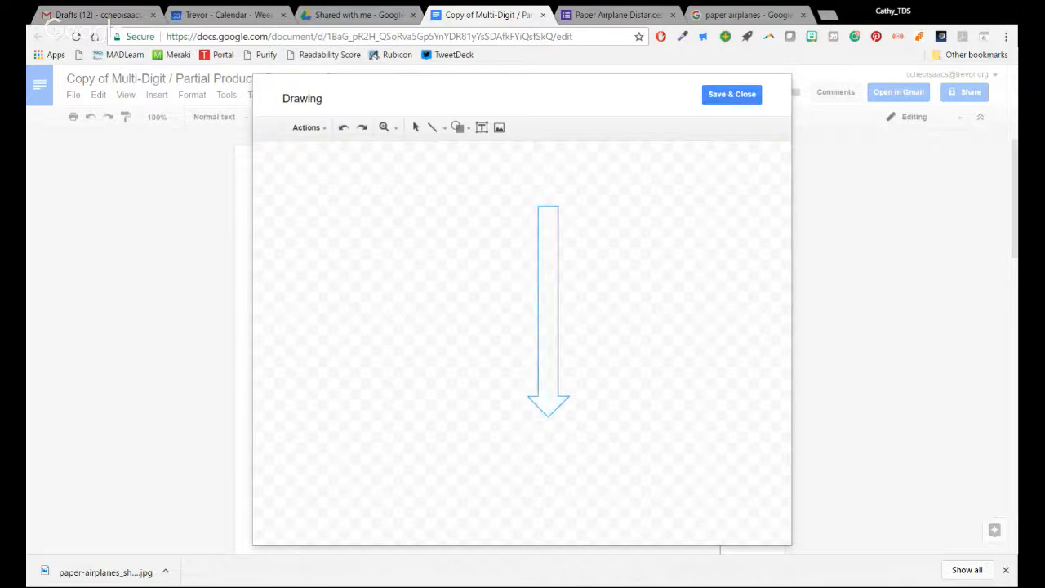
pyautogui.click(547, 310)
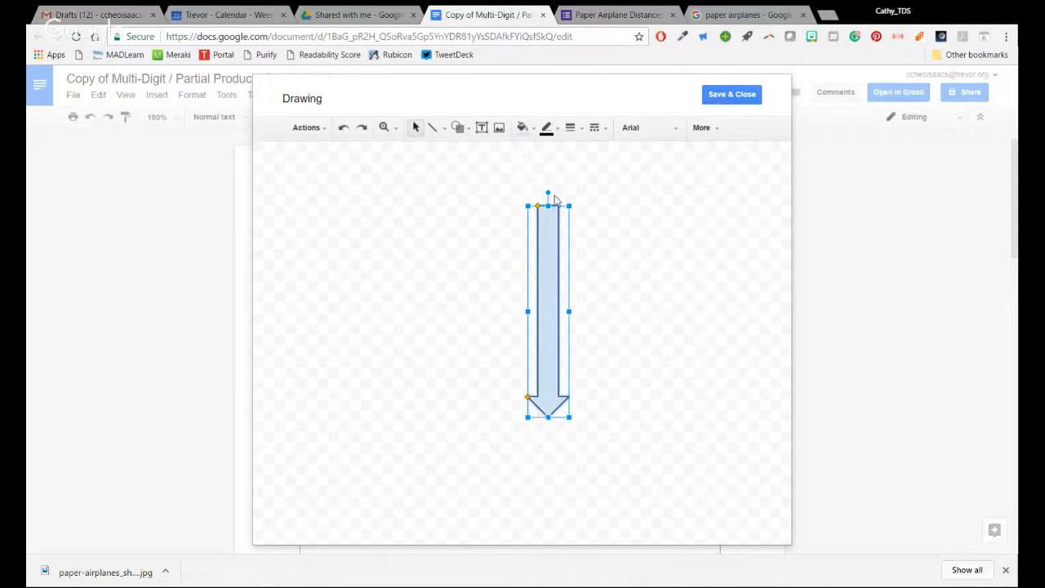
pyautogui.moveTo(548, 193); pyautogui.dragTo(614, 229)
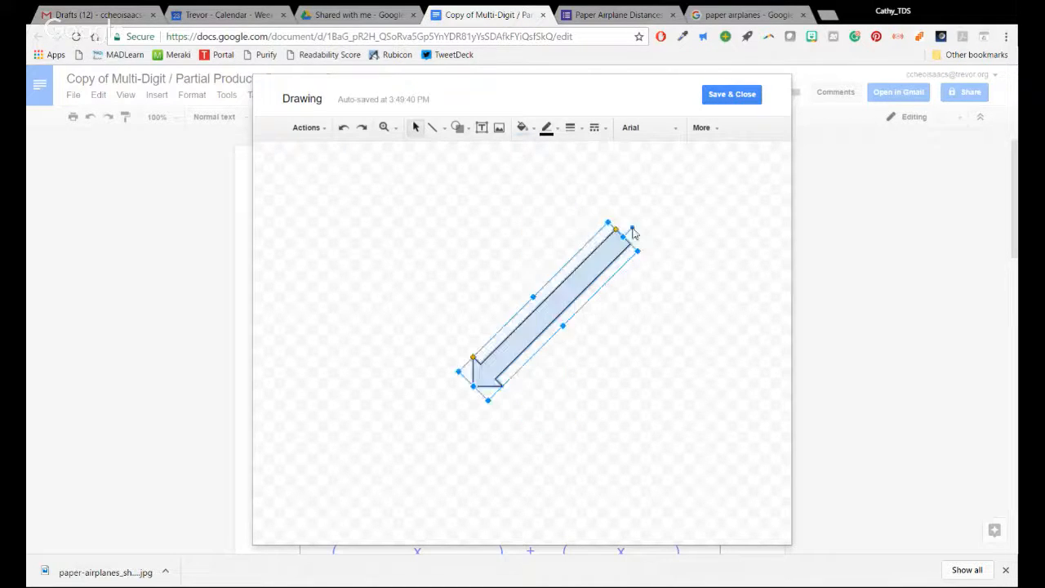
pyautogui.click(731, 94)
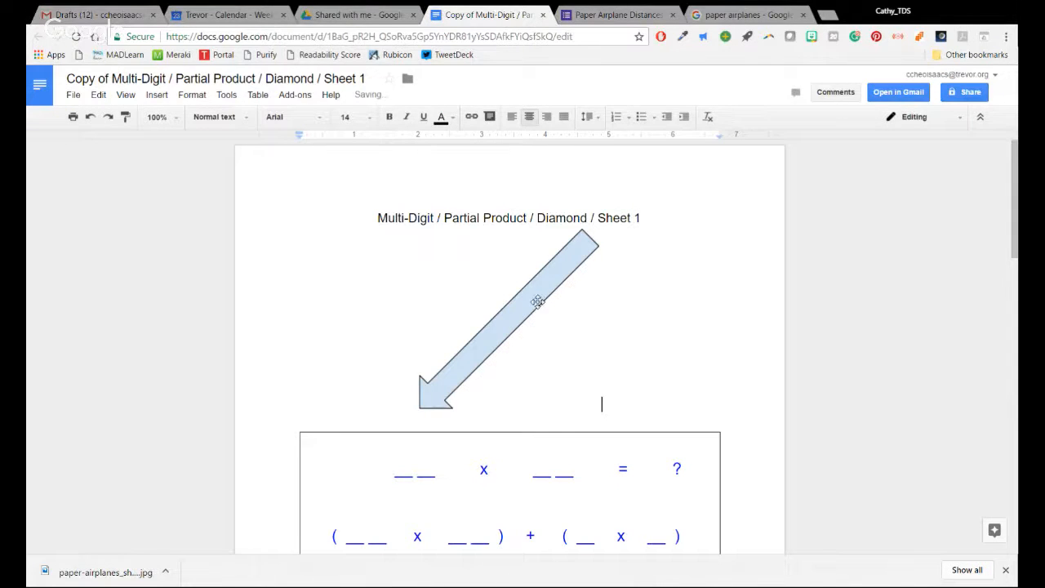
# Try Wrap text and Break text on the arrow drawing, then shrink it down to nothing
pyautogui.click(530, 310)
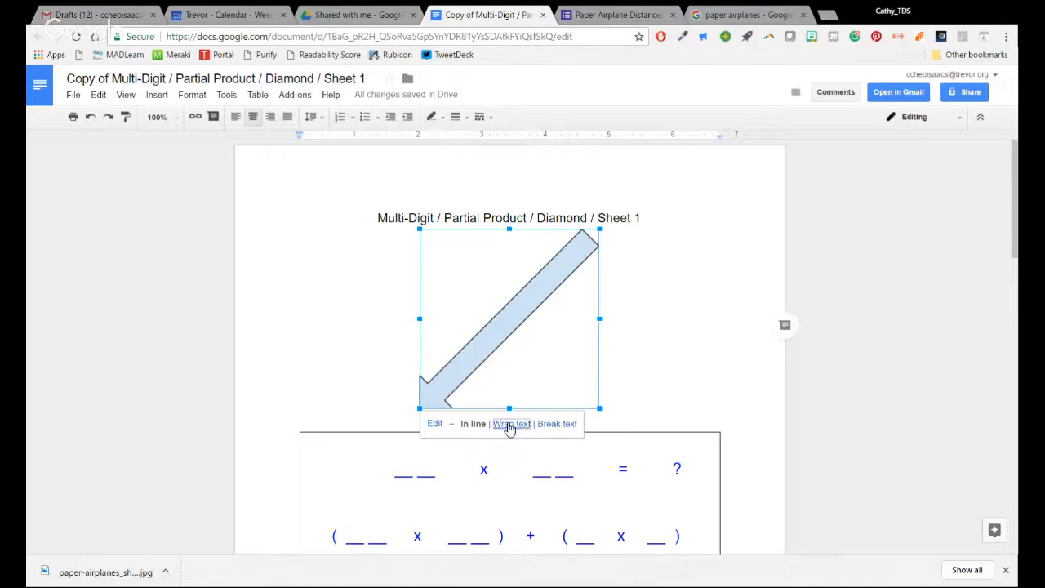
pyautogui.click(511, 422)
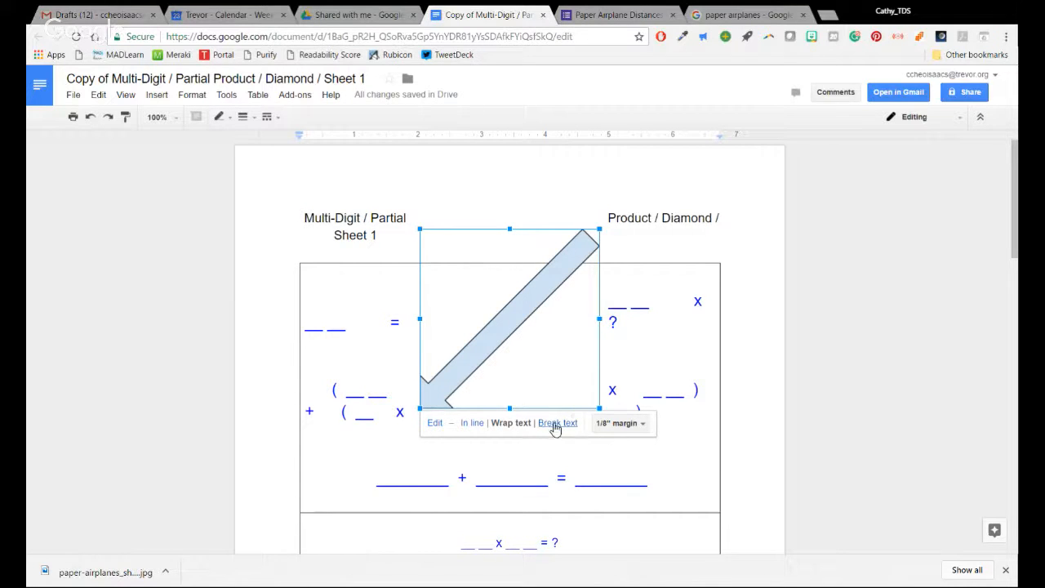
pyautogui.click(558, 423)
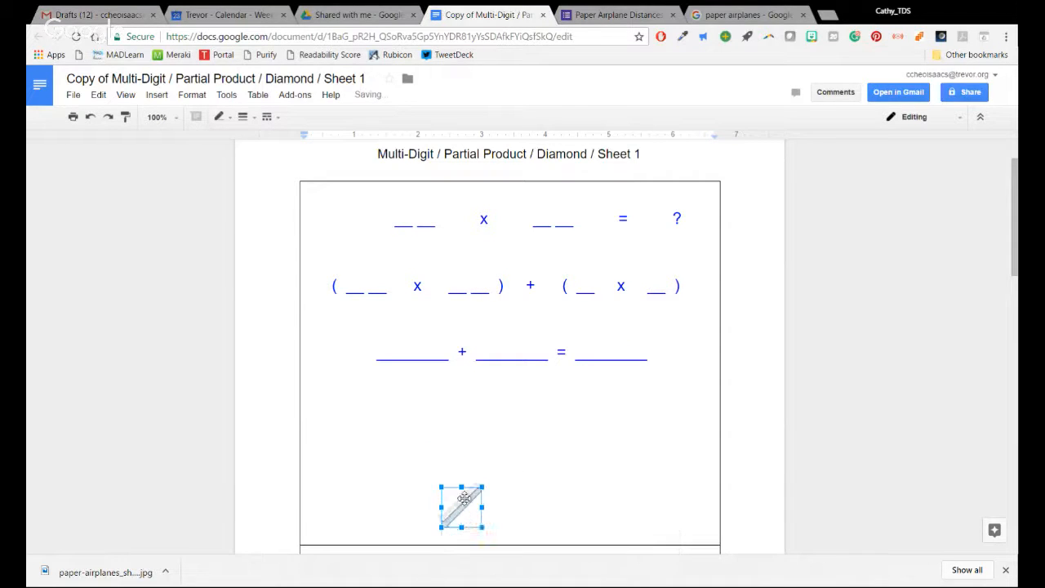
pyautogui.moveTo(461, 506); pyautogui.dragTo(400, 253)
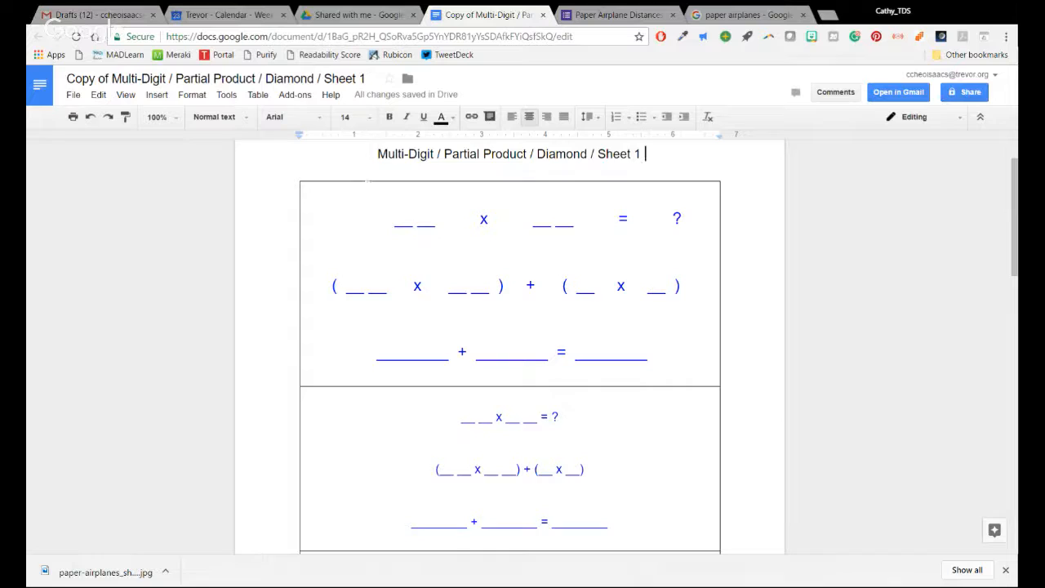
# Select the whole worksheet from inside the table and switch to the Drive tab
pyautogui.press('ctrl+a')
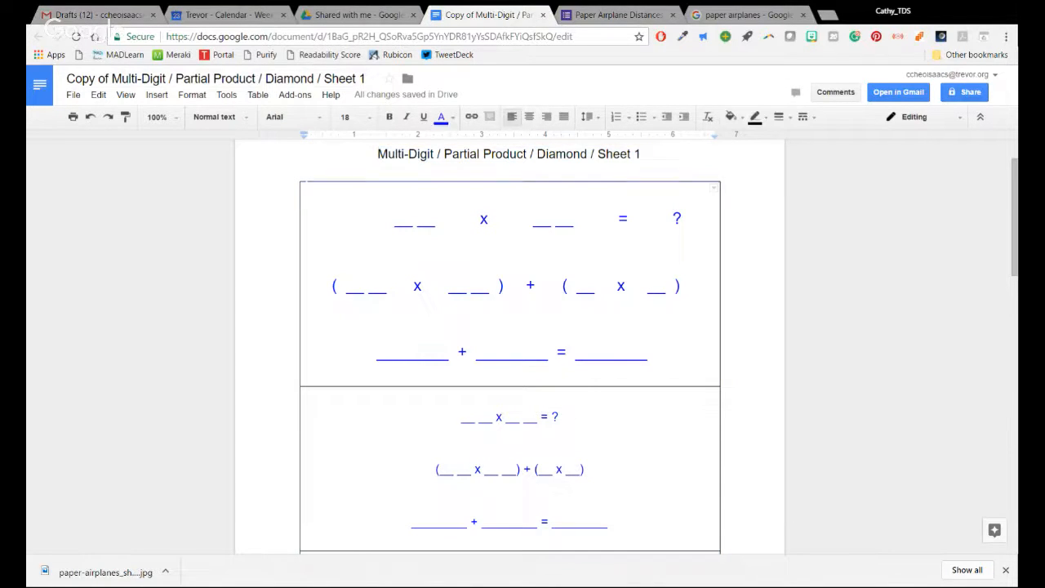
pyautogui.click(327, 196)
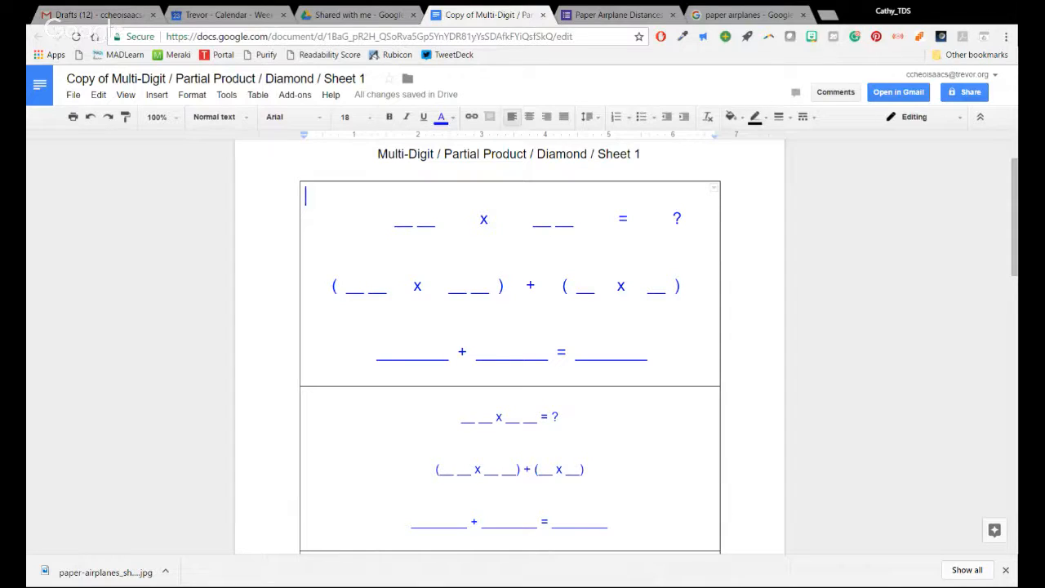
pyautogui.press('ctrl+a')
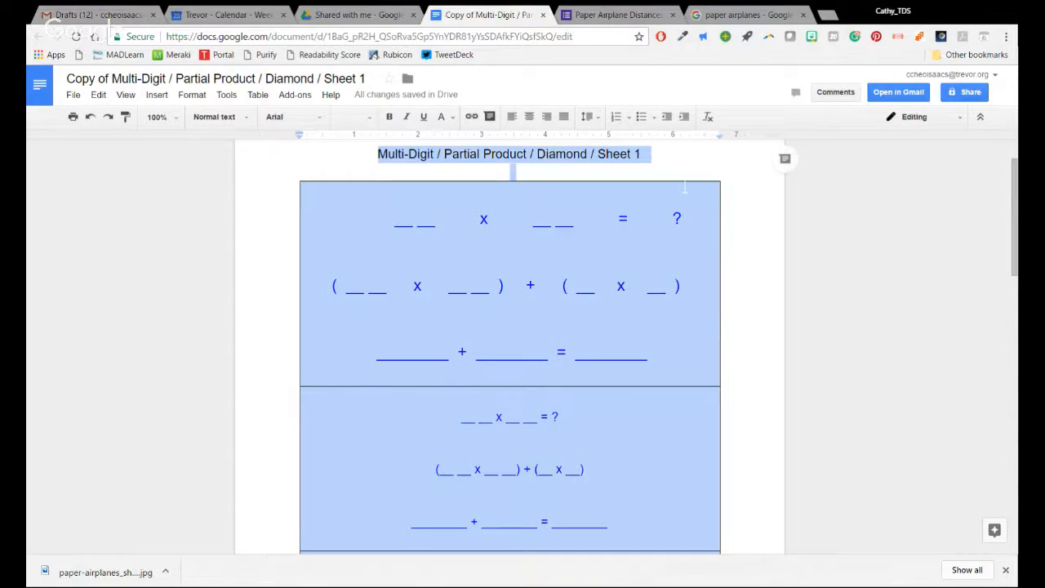
pyautogui.click(357, 15)
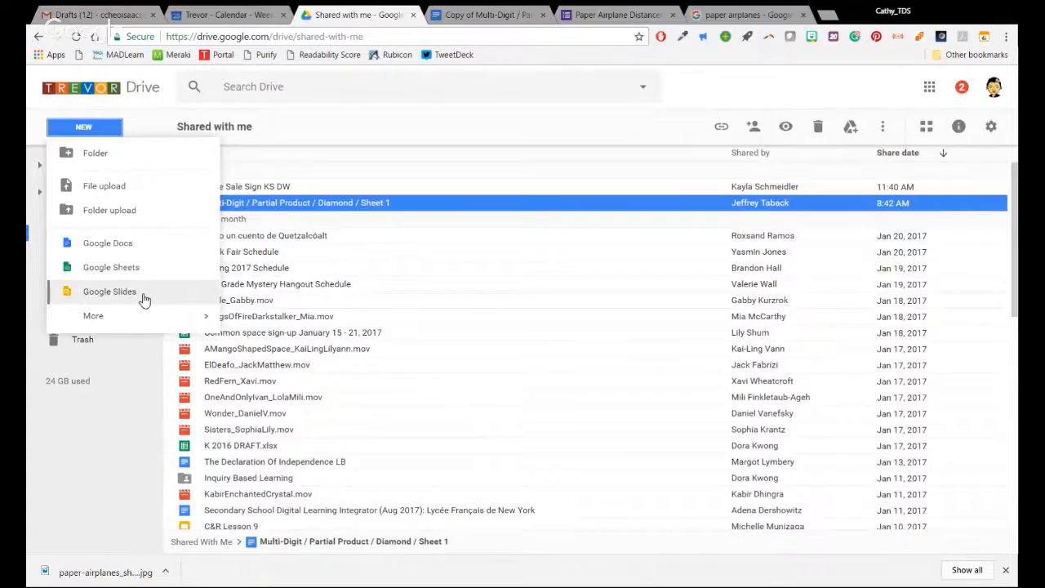
# Create a new Google Slides presentation with a custom 8.5 x 11 inch page size
pyautogui.click(109, 291)
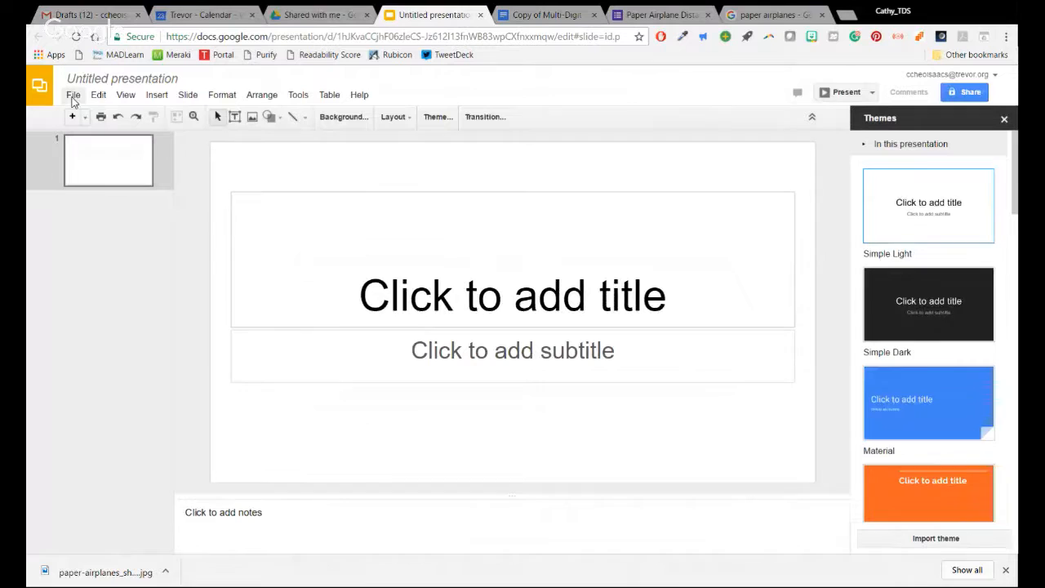
pyautogui.click(73, 94)
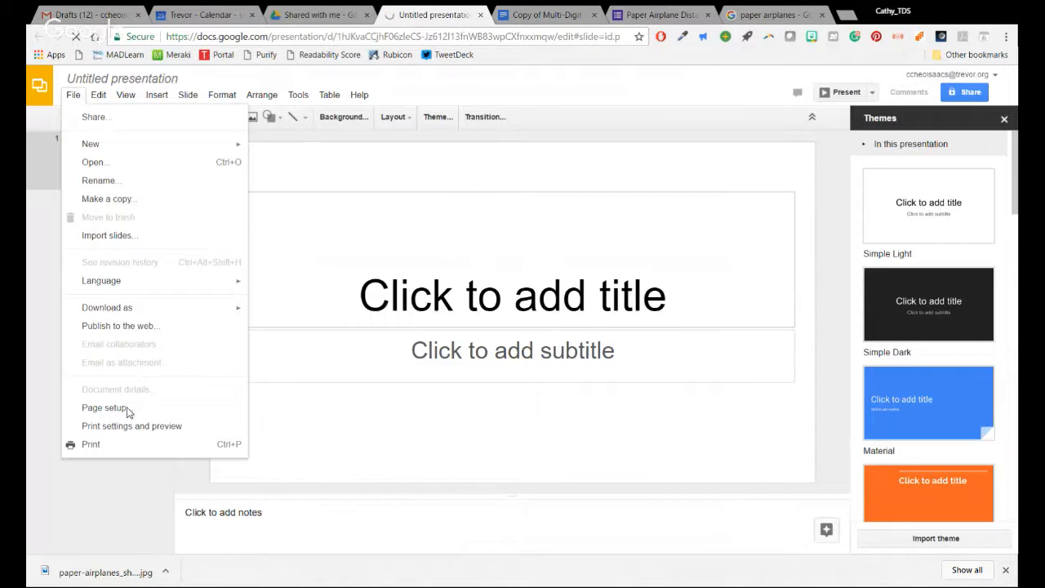
pyautogui.click(126, 412)
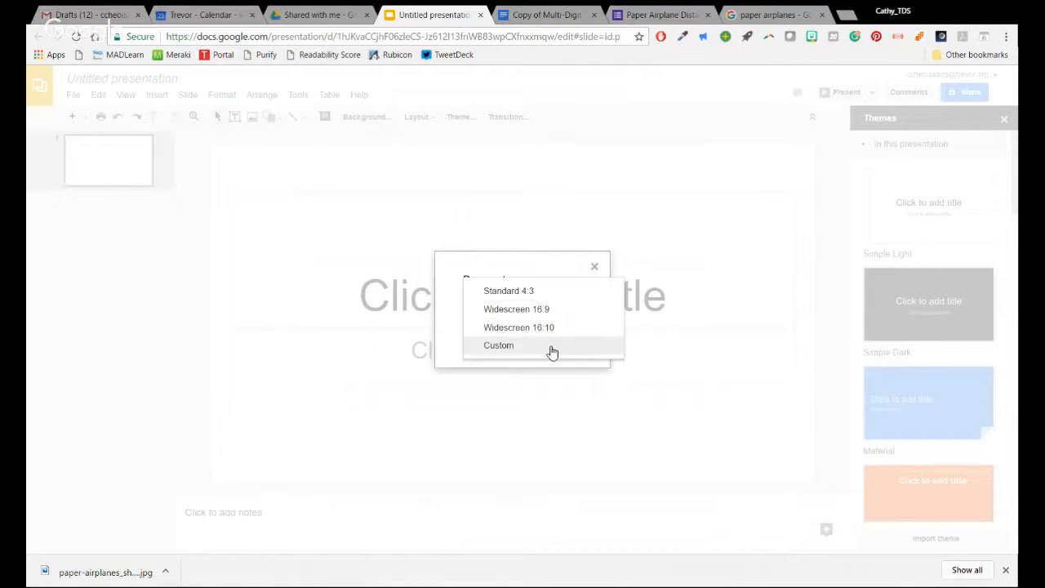
pyautogui.click(499, 344)
pyautogui.write('8')
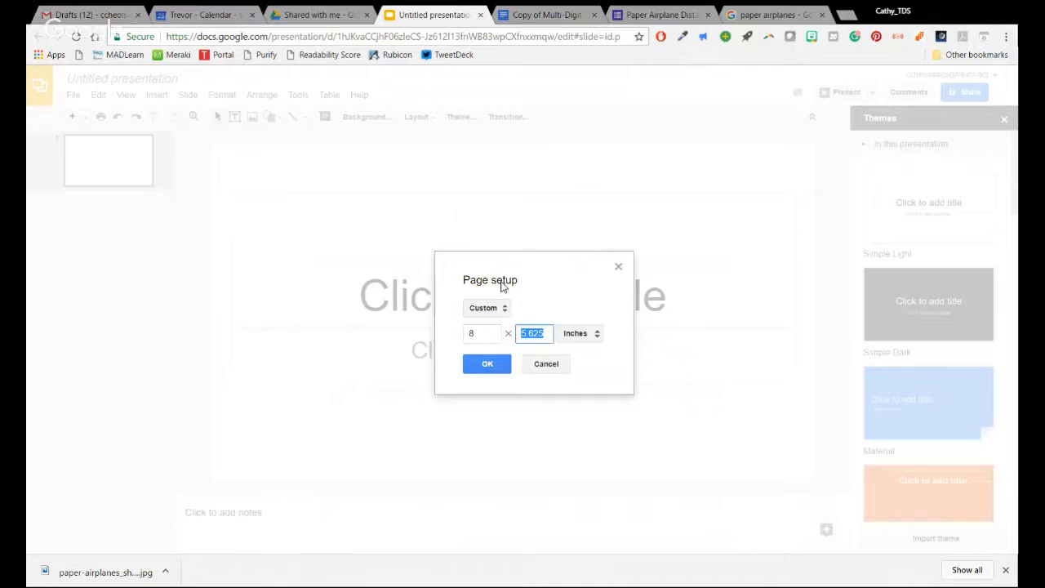
pyautogui.write('11')
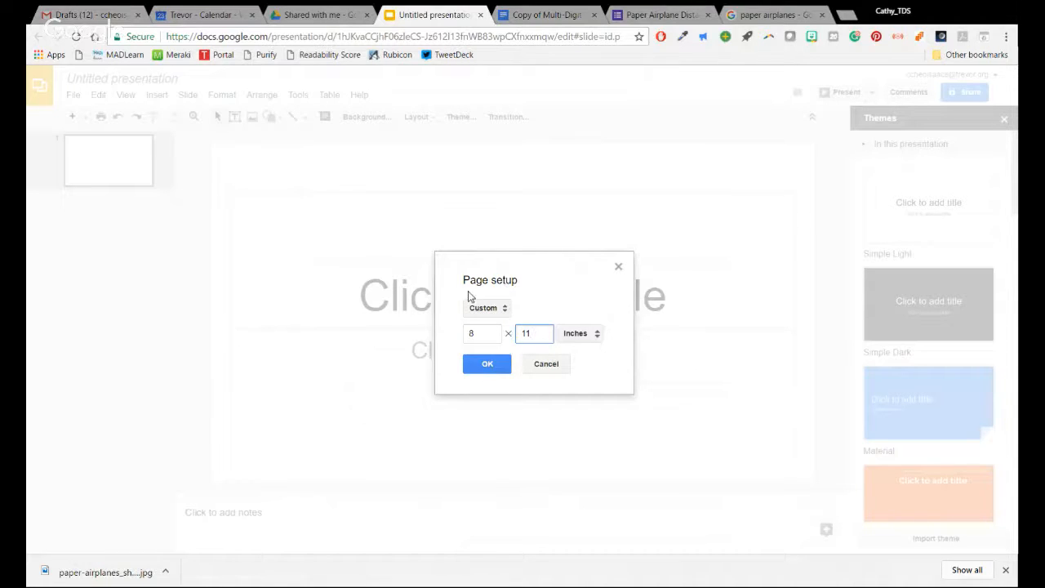
pyautogui.write('.5')
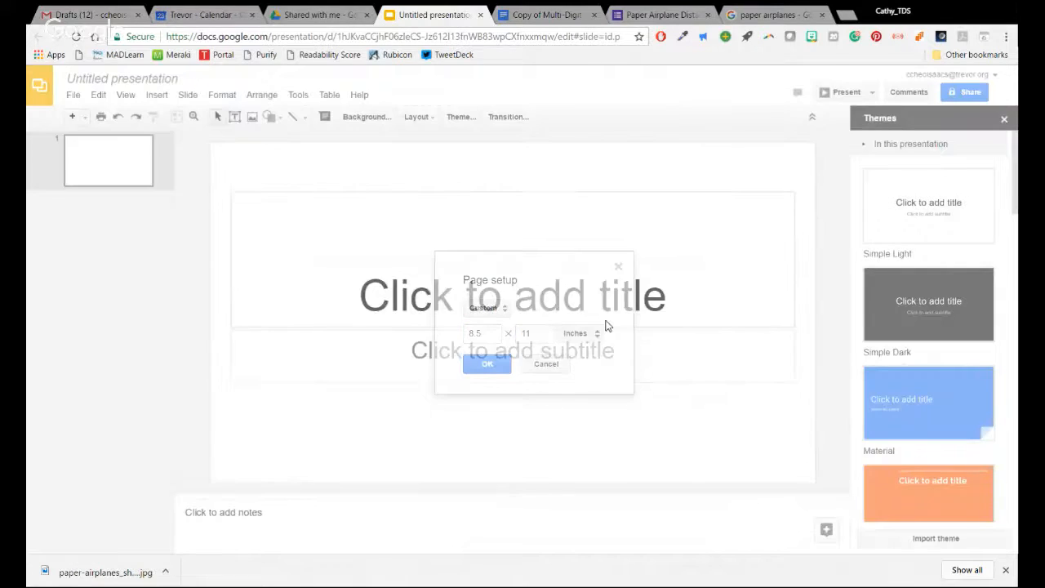
pyautogui.click(487, 364)
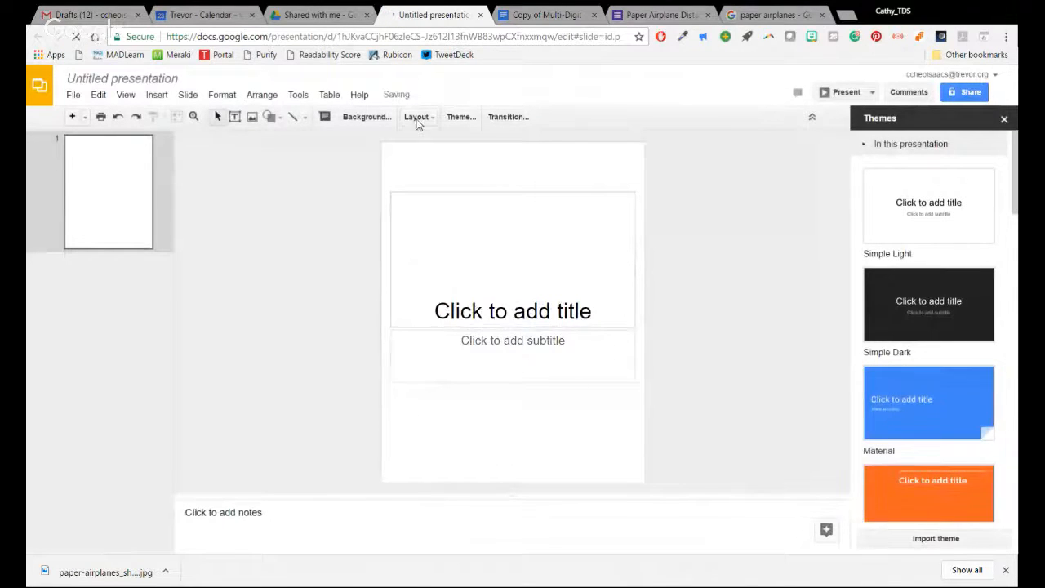
# Clear the empty placeholders, close the Themes panel, and select the pasted worksheet title
pyautogui.click(417, 116)
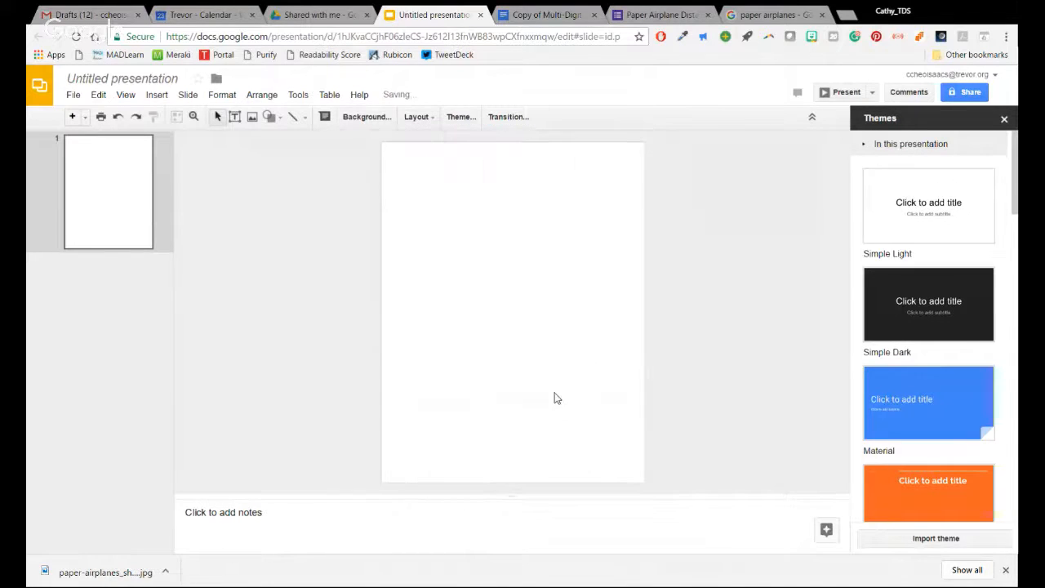
pyautogui.click(1003, 118)
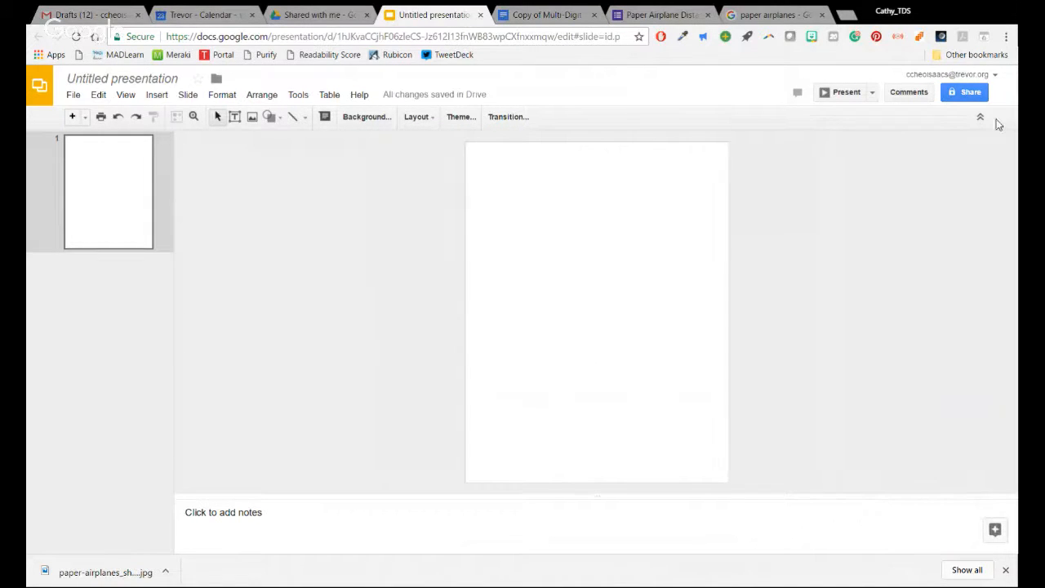
pyautogui.moveTo(514, 175)
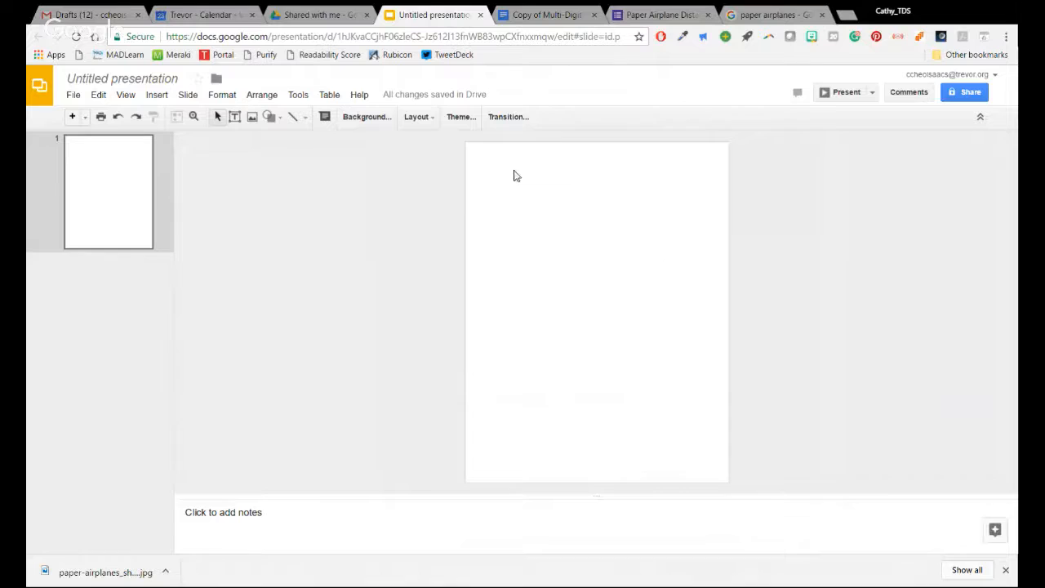
pyautogui.moveTo(583, 284)
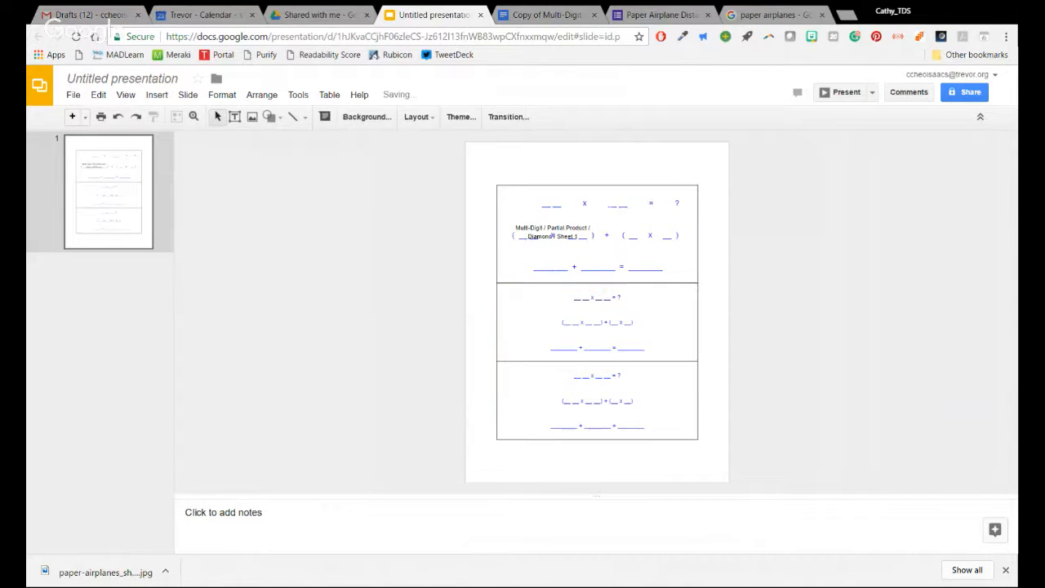
pyautogui.click(551, 236)
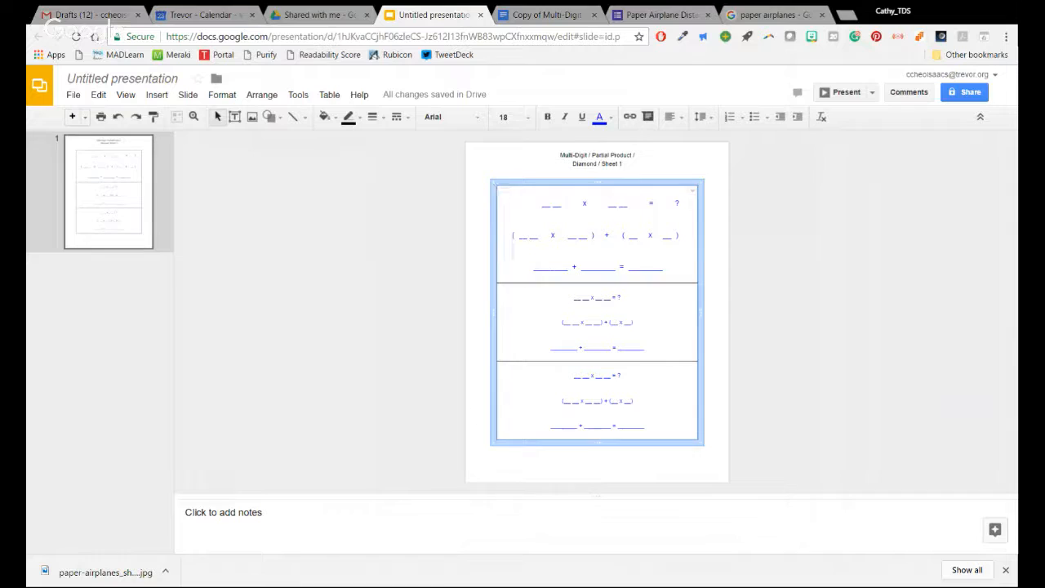
pyautogui.click(125, 94)
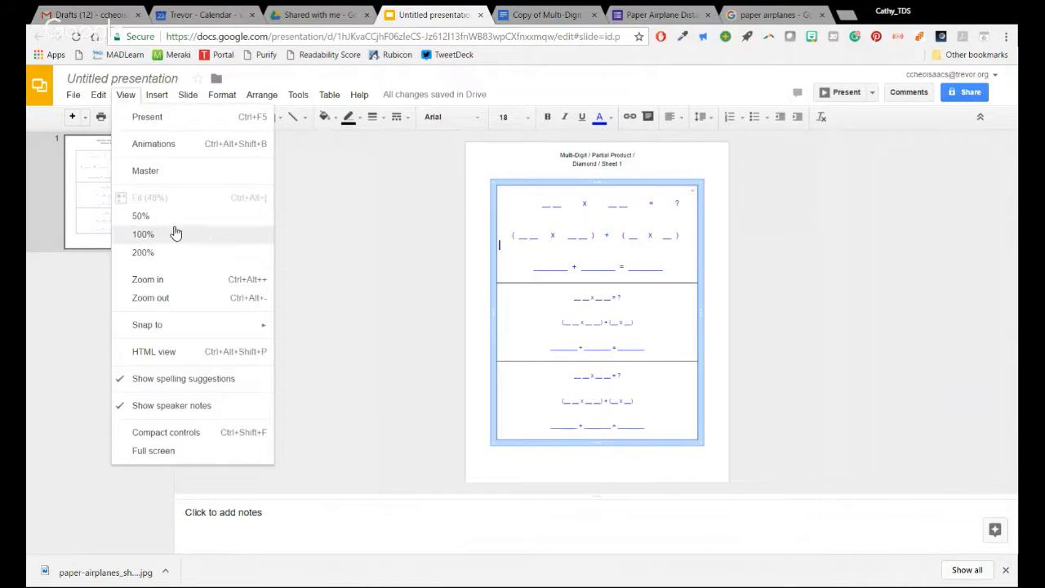
# At 100% zoom, draw a down arrow and tilt it to point down-left
pyautogui.click(143, 234)
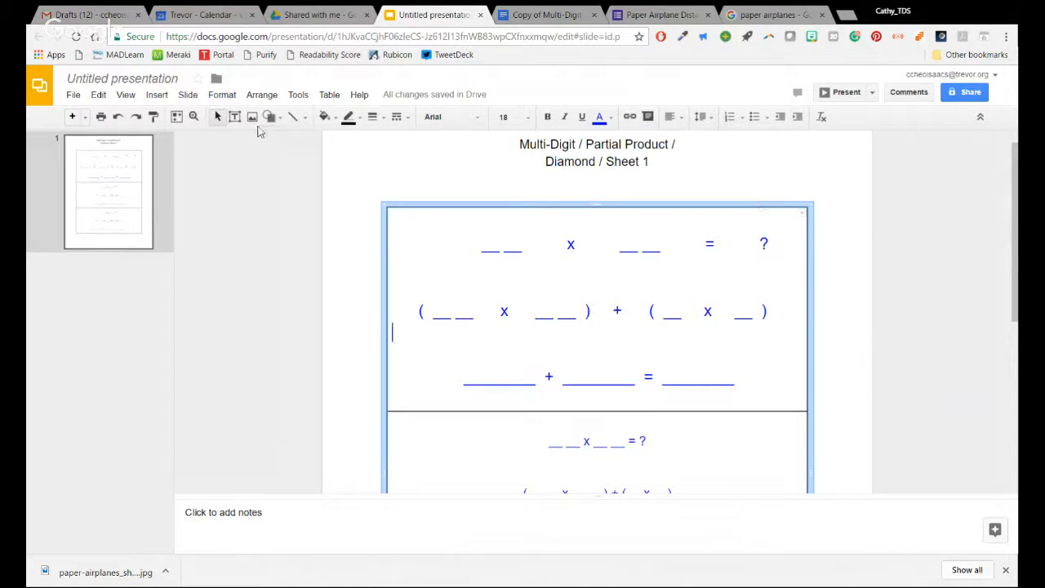
pyautogui.click(269, 117)
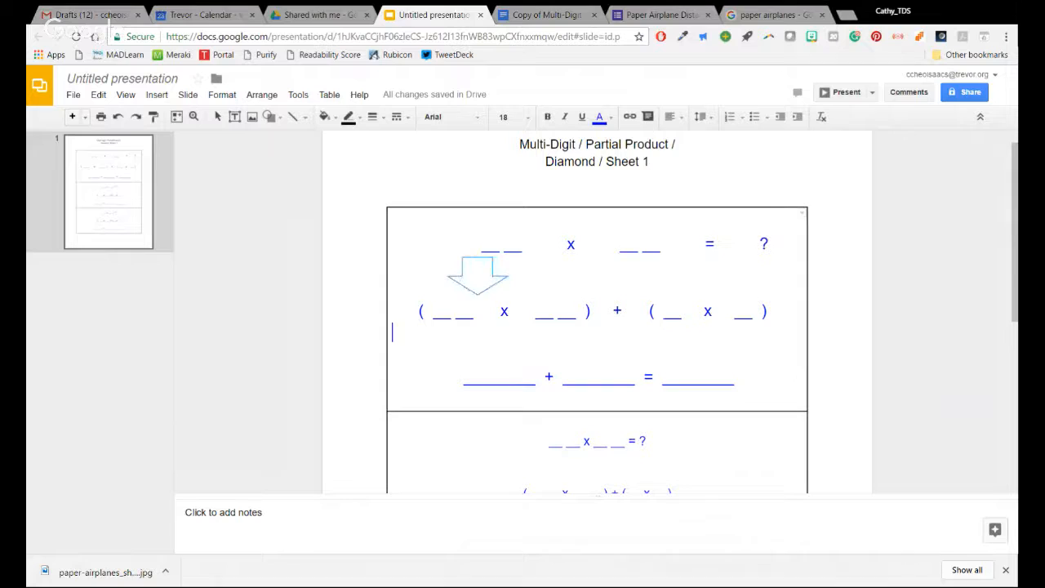
pyautogui.moveTo(478, 294); pyautogui.dragTo(496, 347)
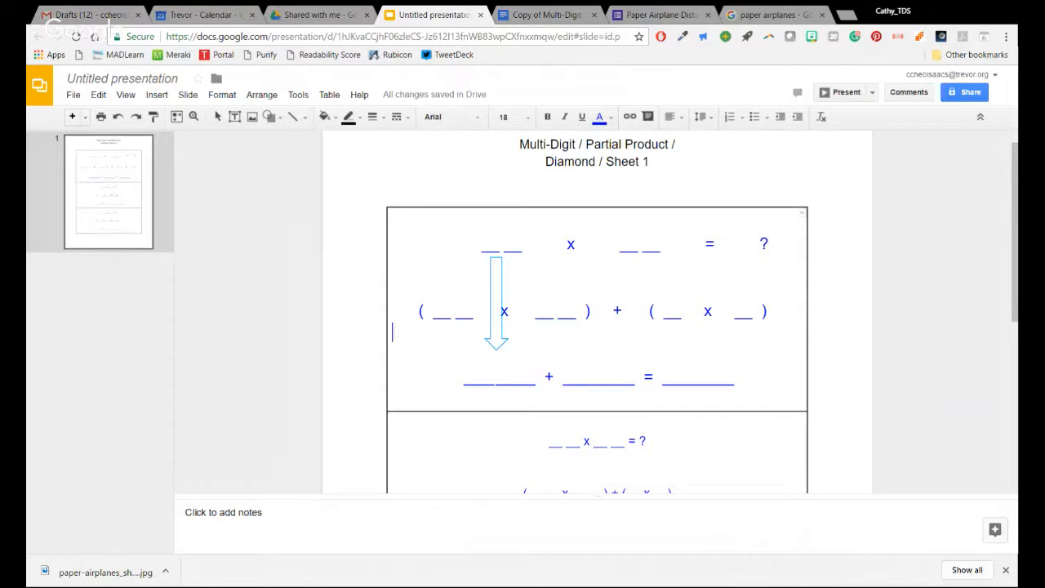
pyautogui.click(497, 310)
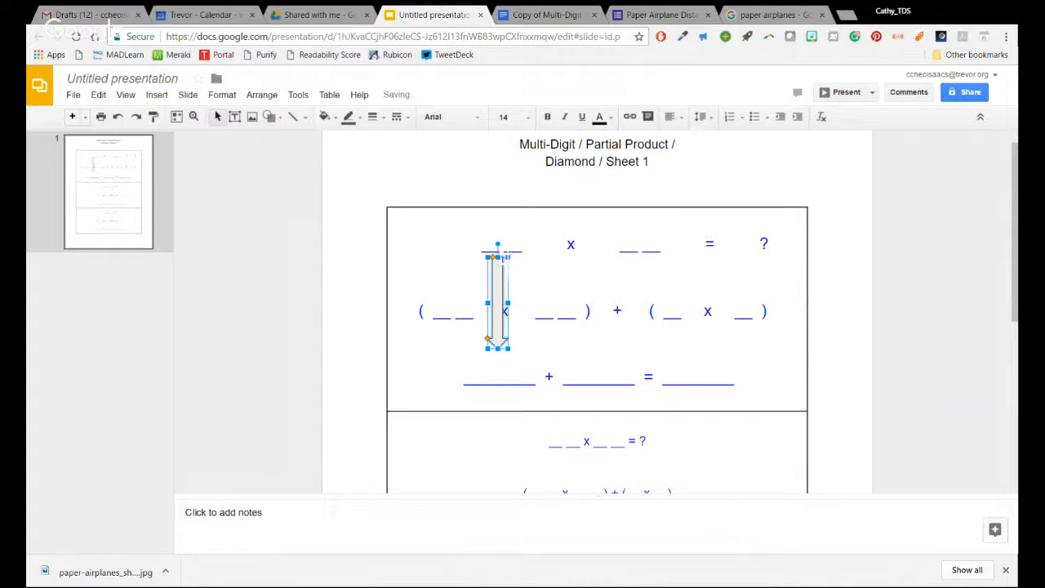
pyautogui.moveTo(498, 245); pyautogui.dragTo(537, 268)
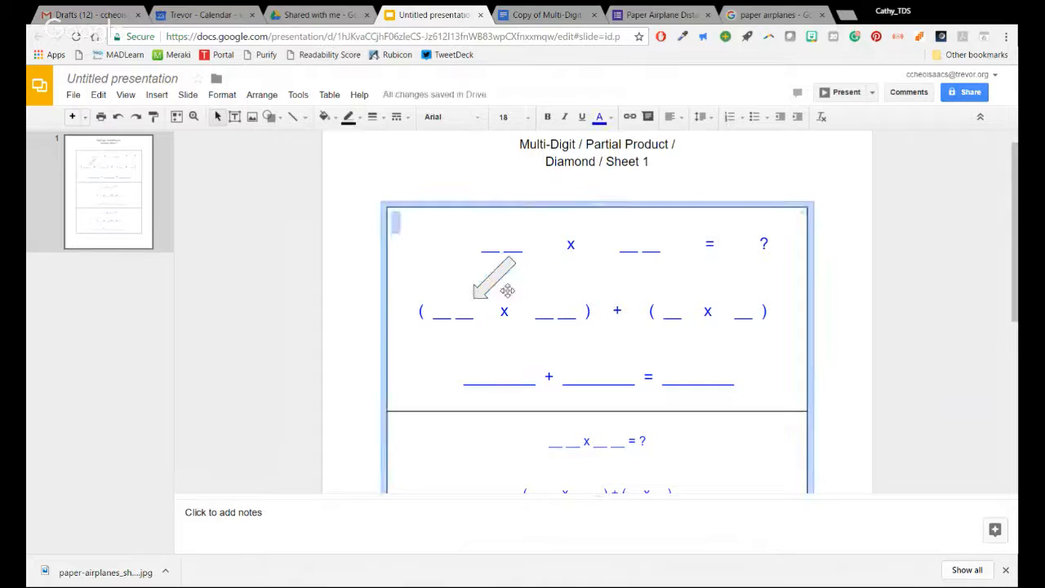
# Place a copy of the diagonal arrow under the second factor
pyautogui.click(498, 278)
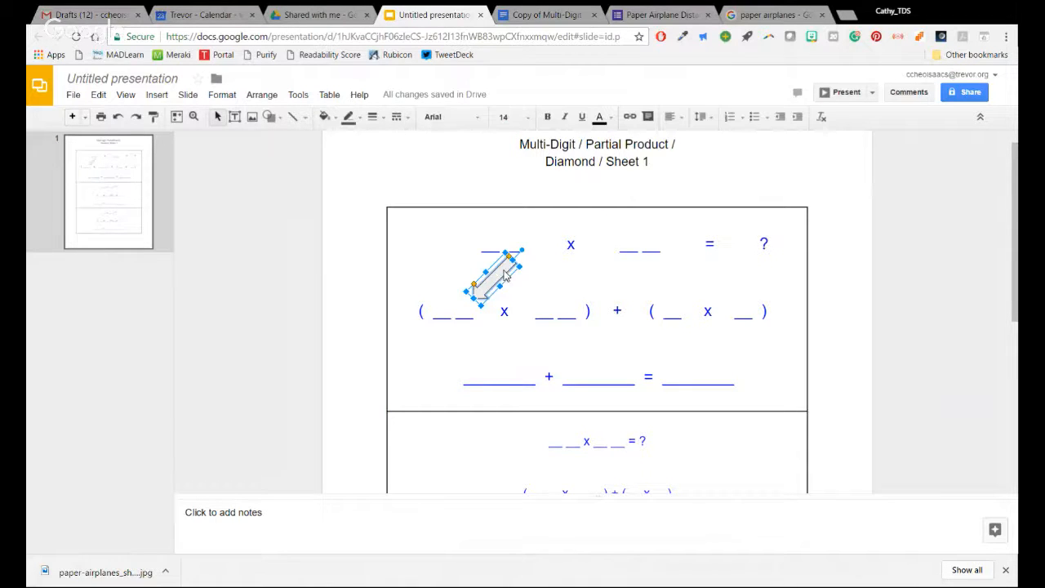
pyautogui.moveTo(498, 278); pyautogui.dragTo(507, 290)
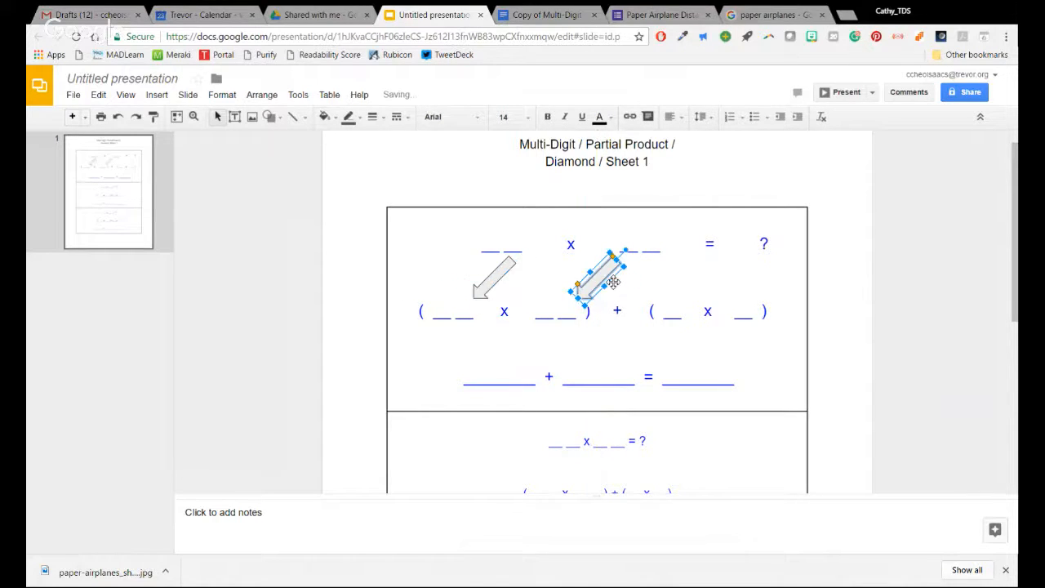
pyautogui.click(852, 260)
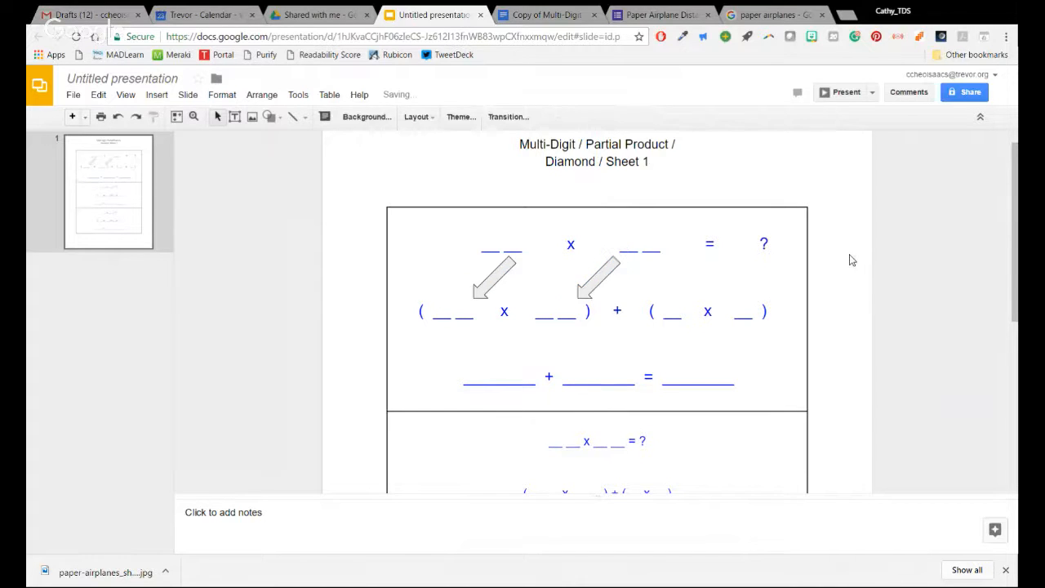
pyautogui.moveTo(863, 326)
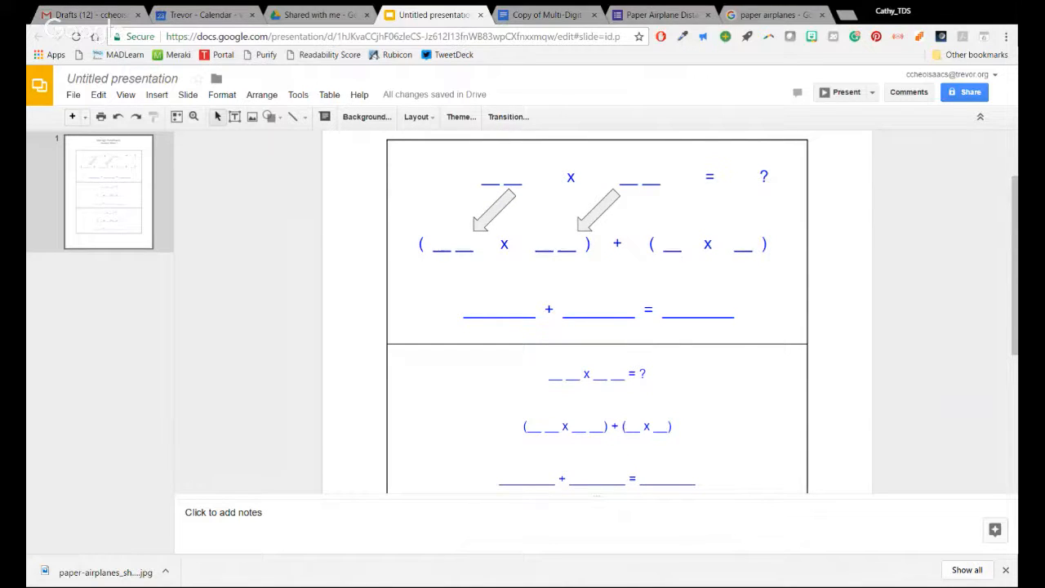
pyautogui.scroll(-3)
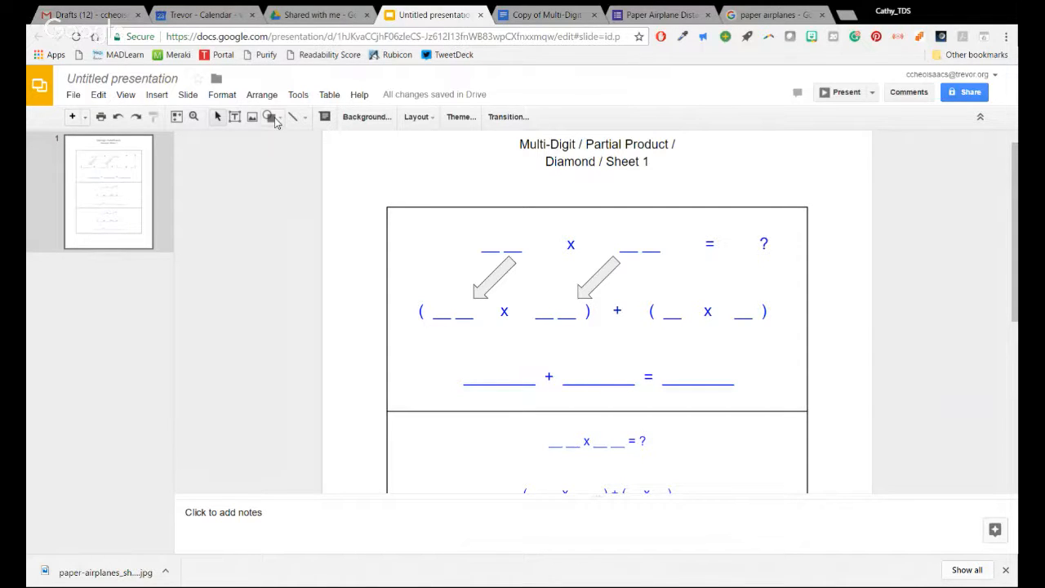
# Copy the left arrow, rotate it down-right, and lengthen it toward the second bracketed pair
pyautogui.click(271, 117)
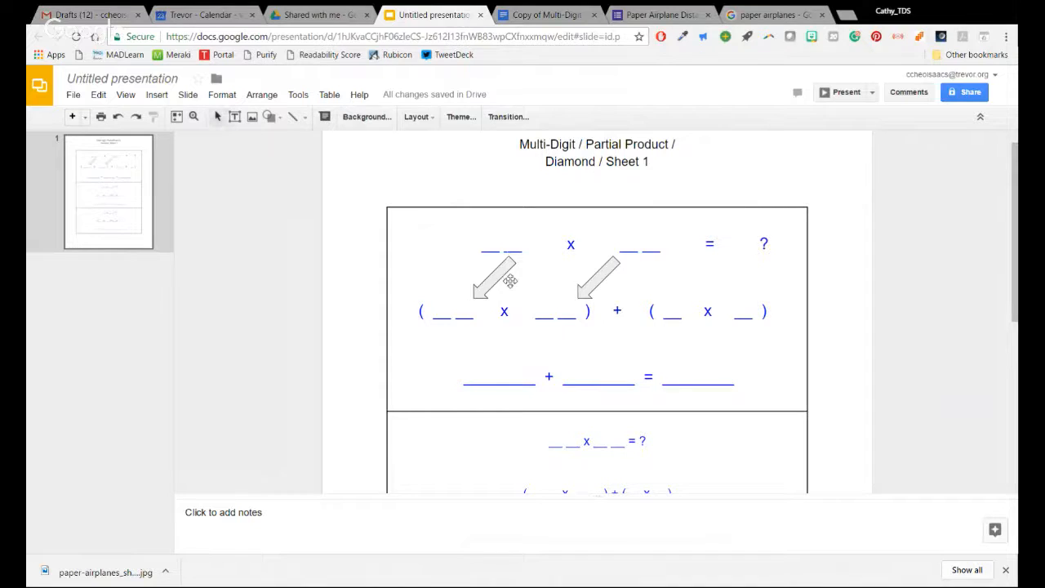
pyautogui.click(494, 280)
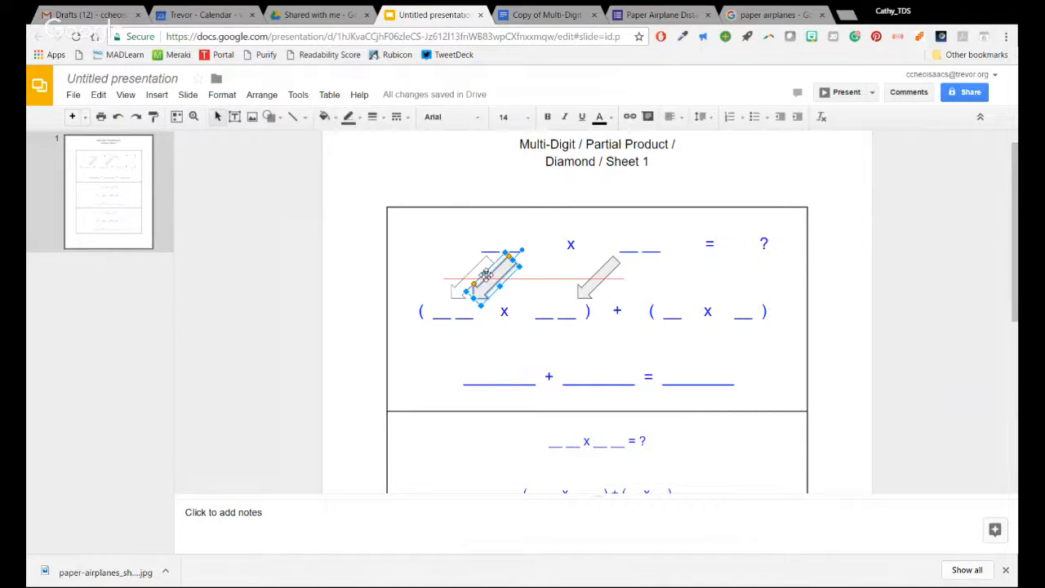
pyautogui.moveTo(502, 273); pyautogui.dragTo(474, 282)
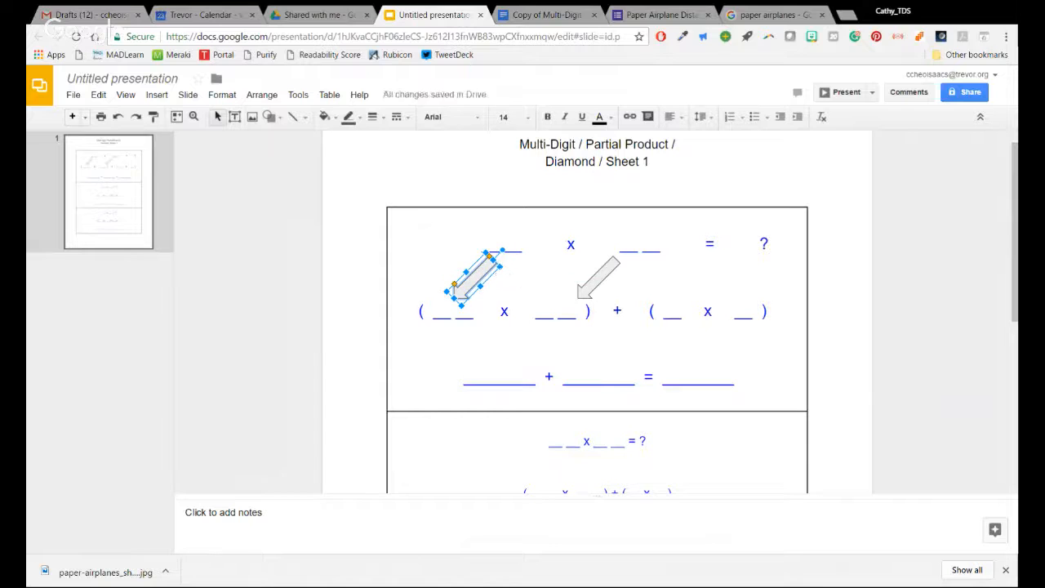
pyautogui.moveTo(472, 277); pyautogui.dragTo(481, 294)
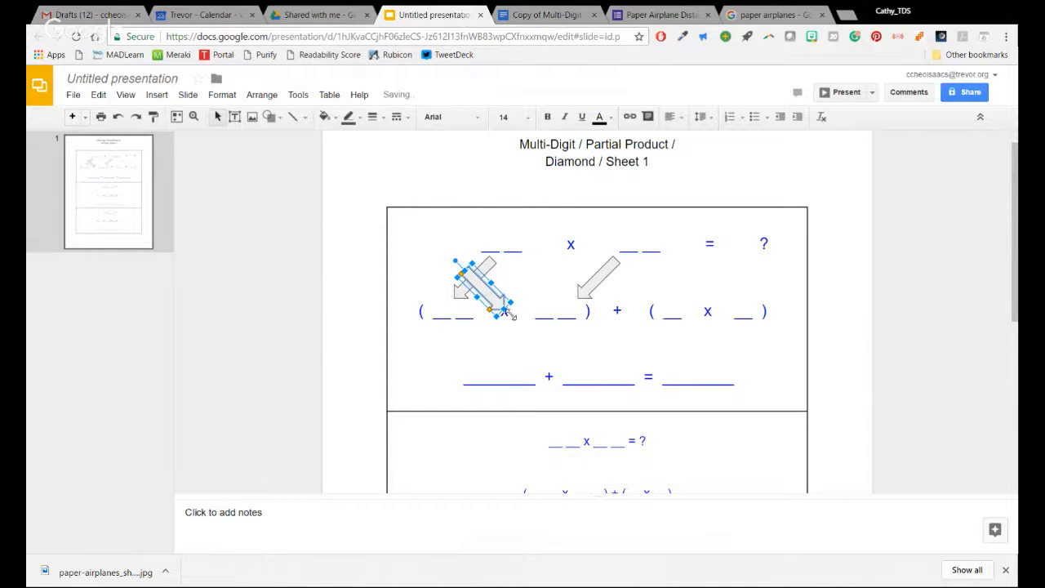
pyautogui.moveTo(502, 310); pyautogui.dragTo(571, 372)
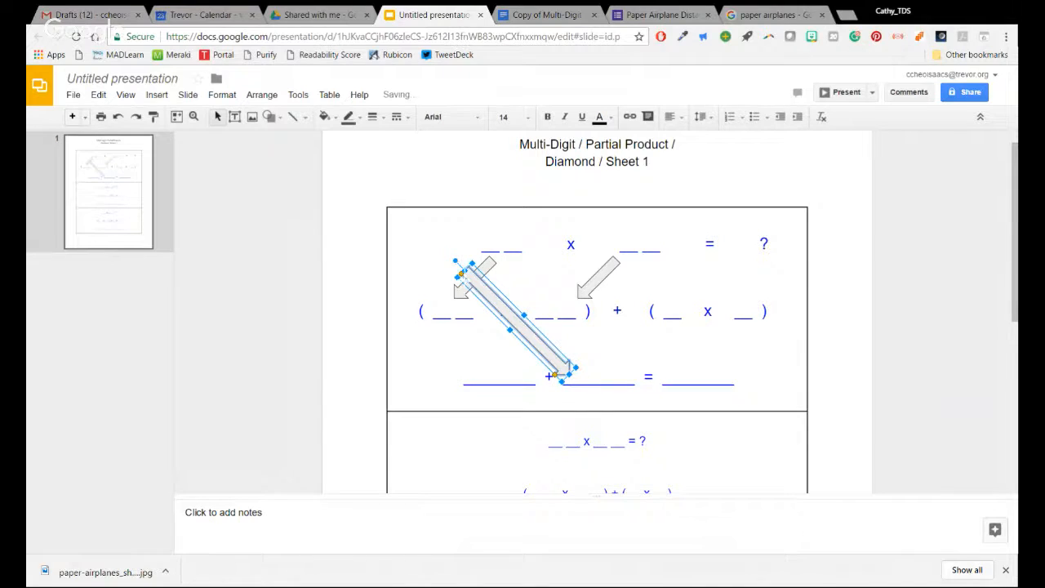
pyautogui.moveTo(515, 314); pyautogui.dragTo(510, 323)
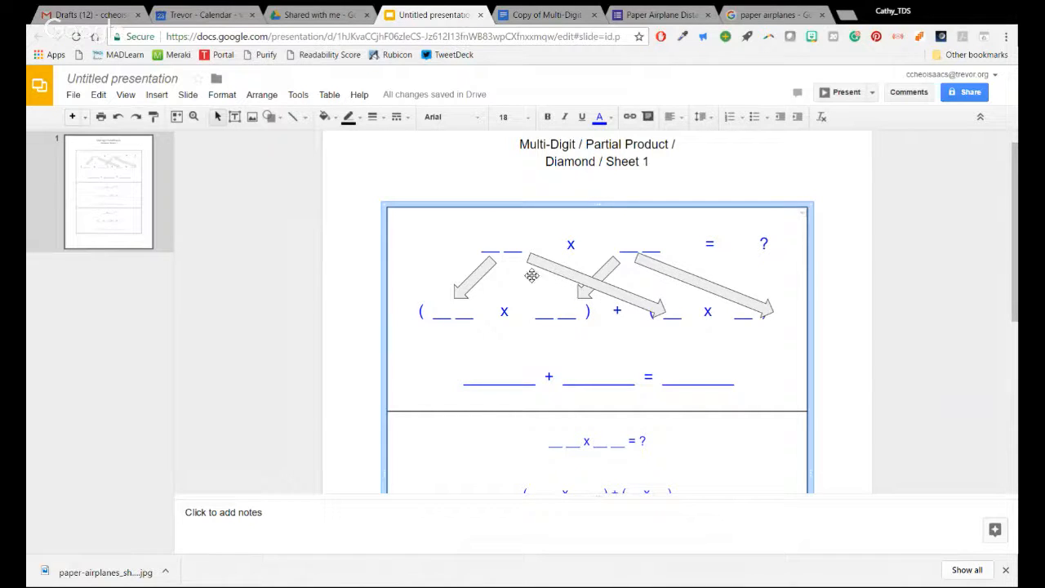
# Select all four arrows in the first problem box and group them
pyautogui.scroll(-3)
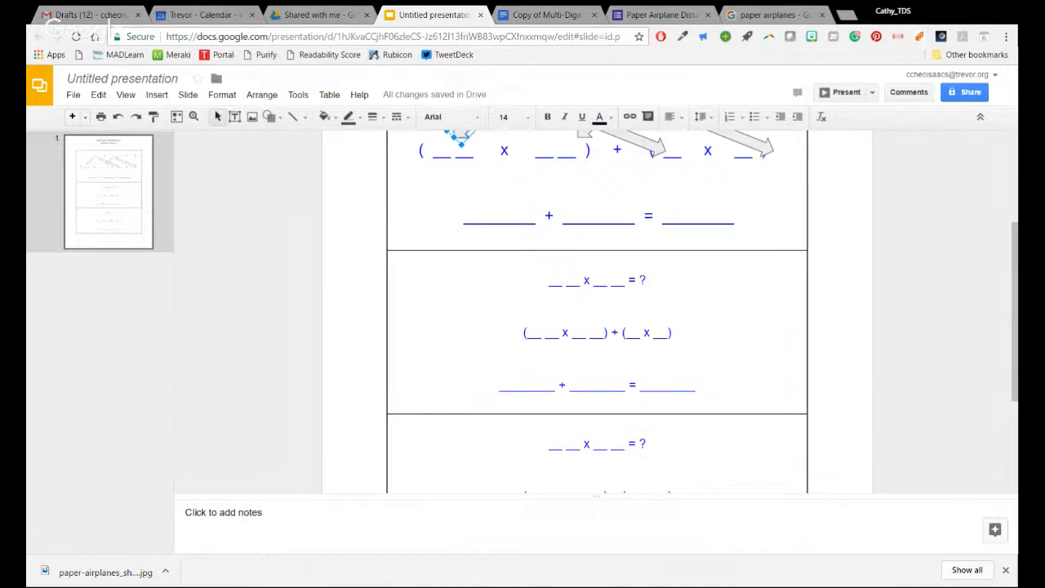
pyautogui.scroll(-3)
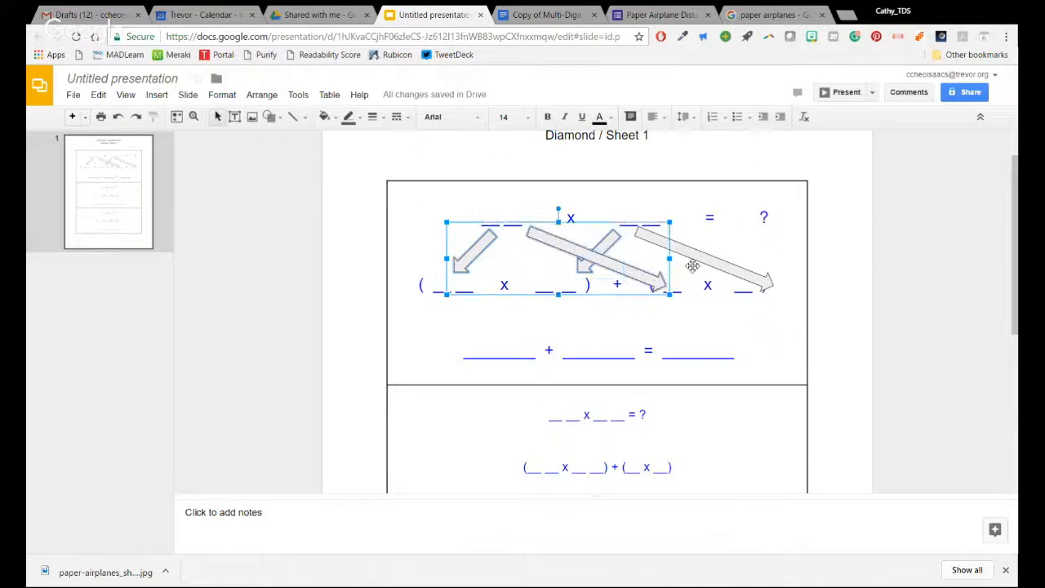
pyautogui.moveTo(665, 257); pyautogui.dragTo(678, 273)
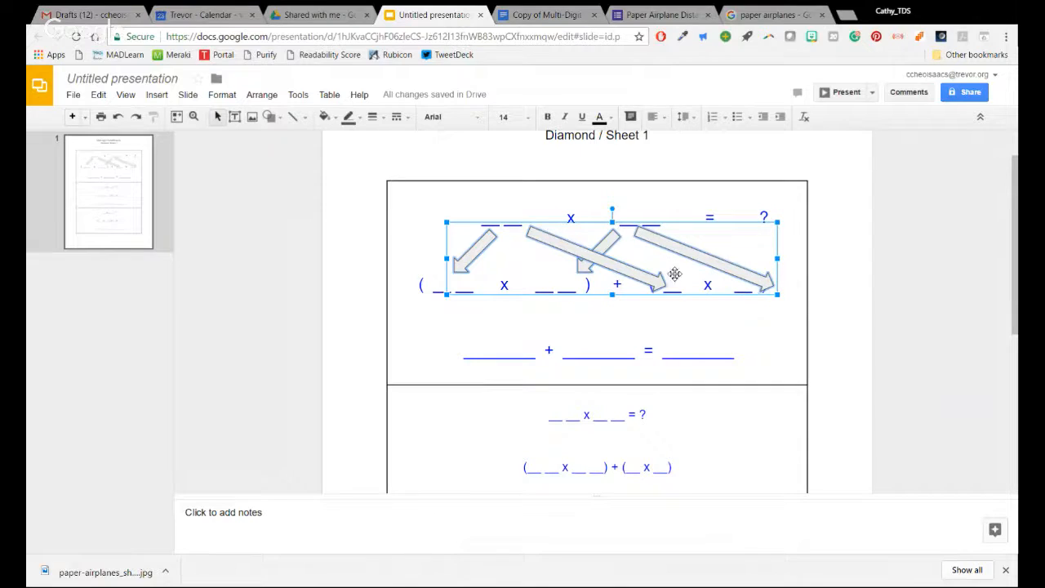
pyautogui.rightClick(674, 273)
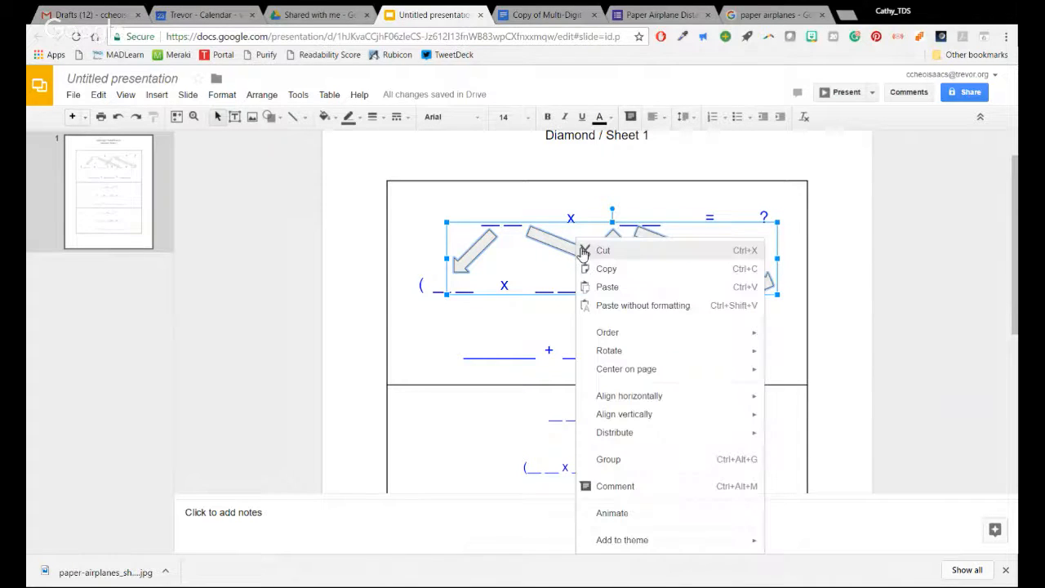
pyautogui.moveTo(683, 463)
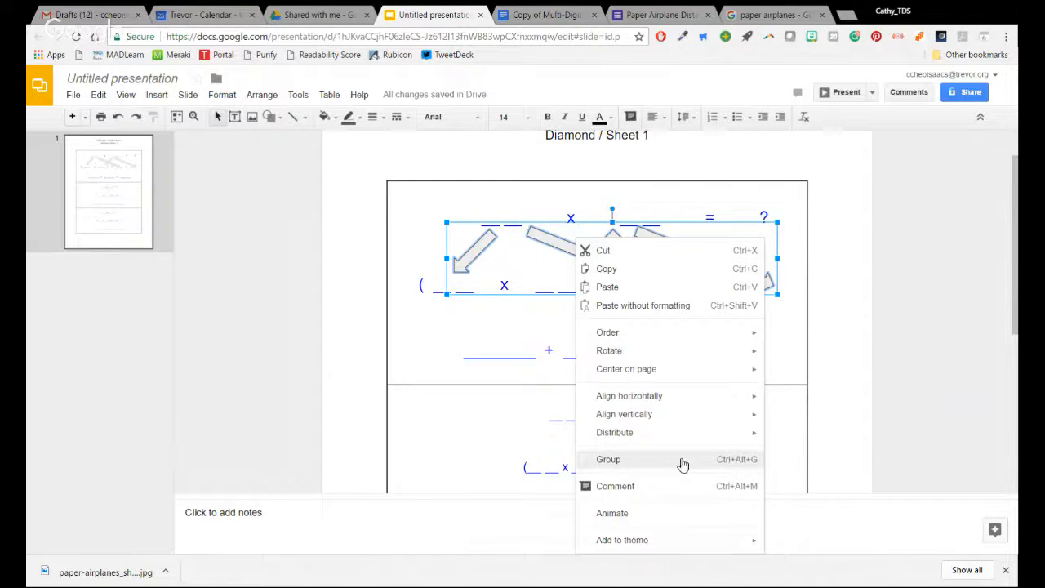
pyautogui.click(608, 459)
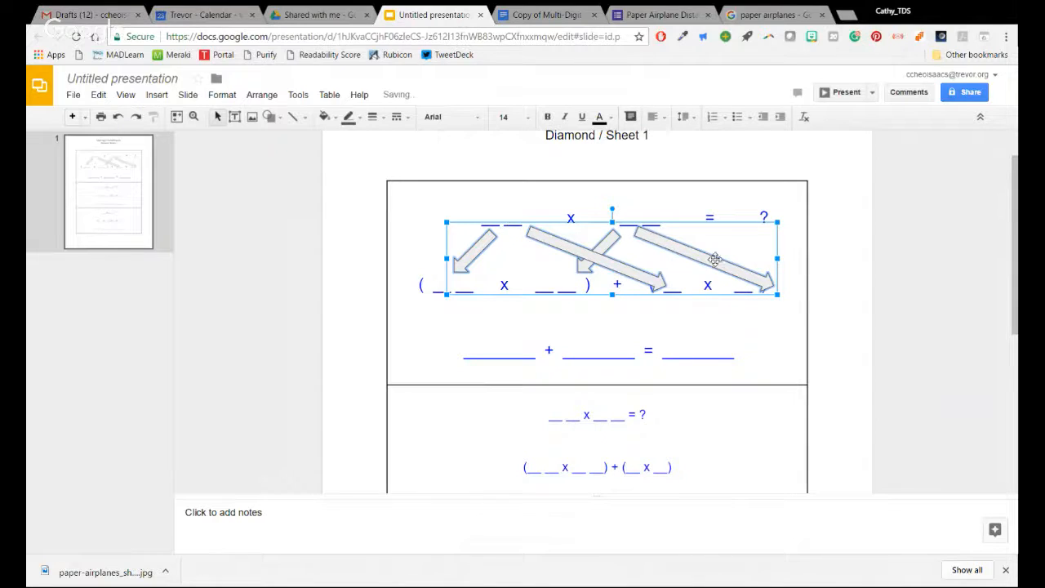